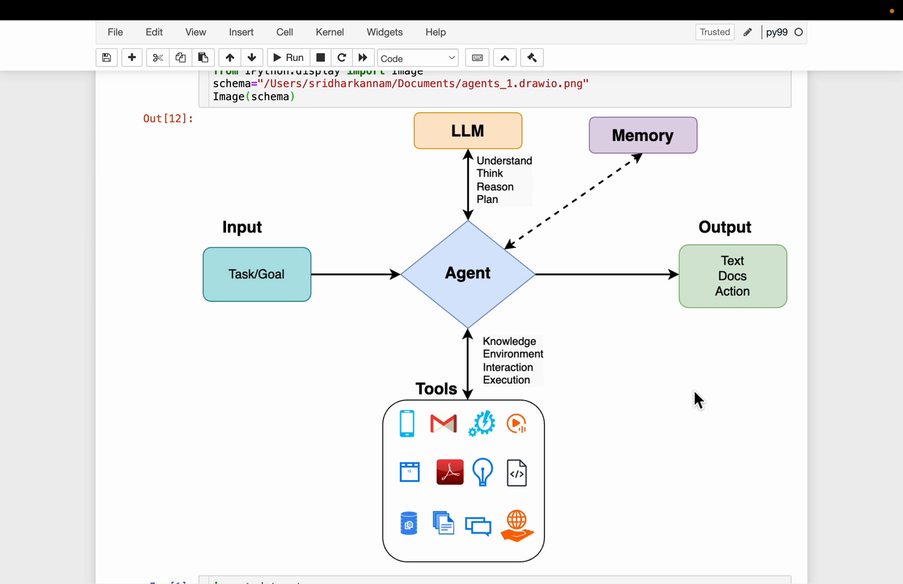
mouse_move(503, 162)
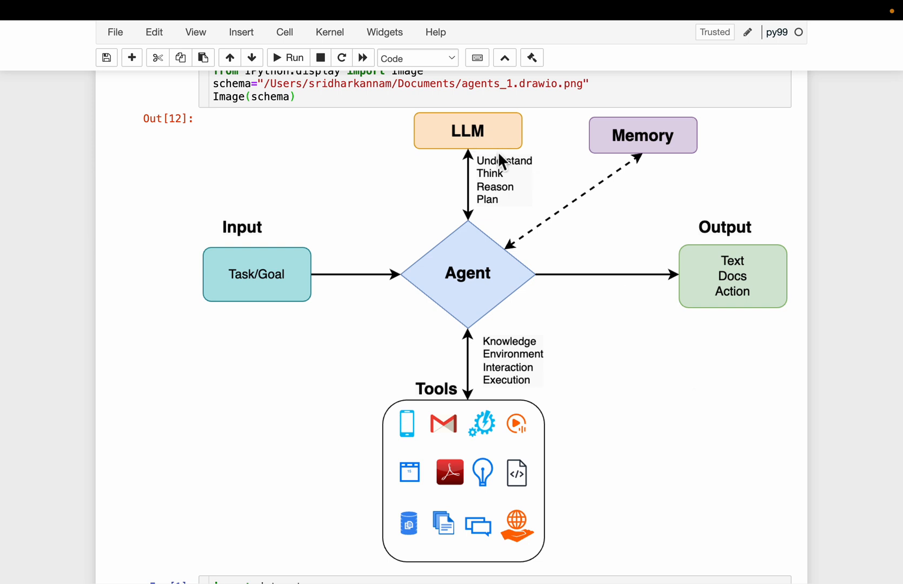
mouse_move(601, 374)
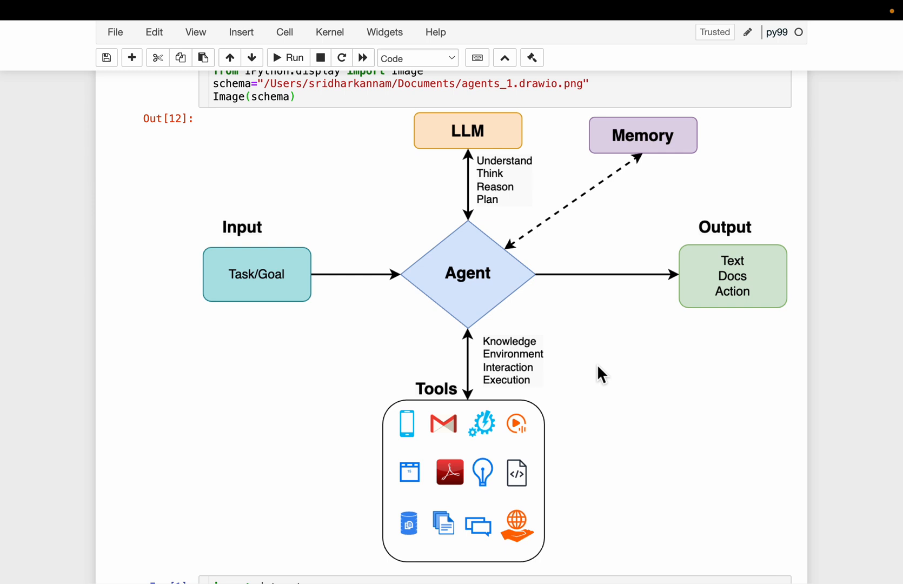
mouse_move(431, 244)
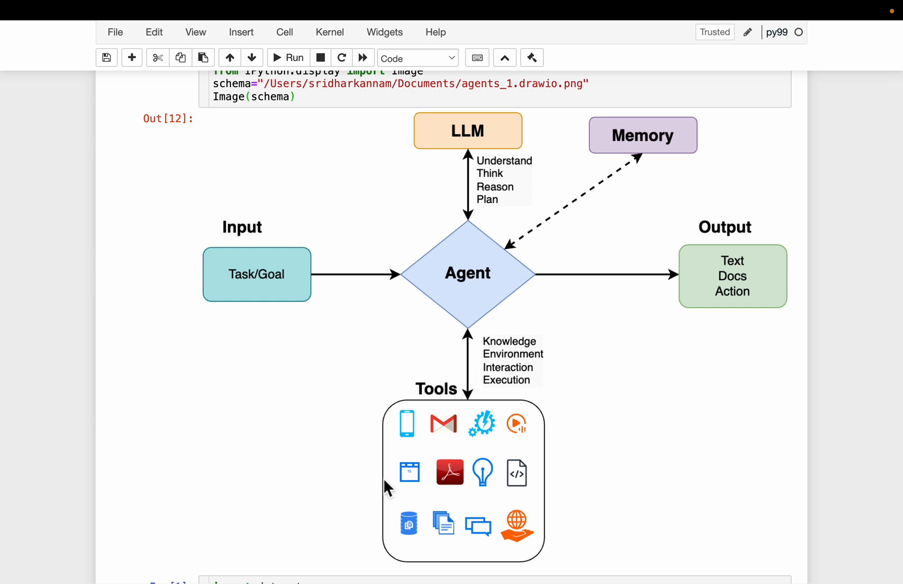
mouse_move(432, 308)
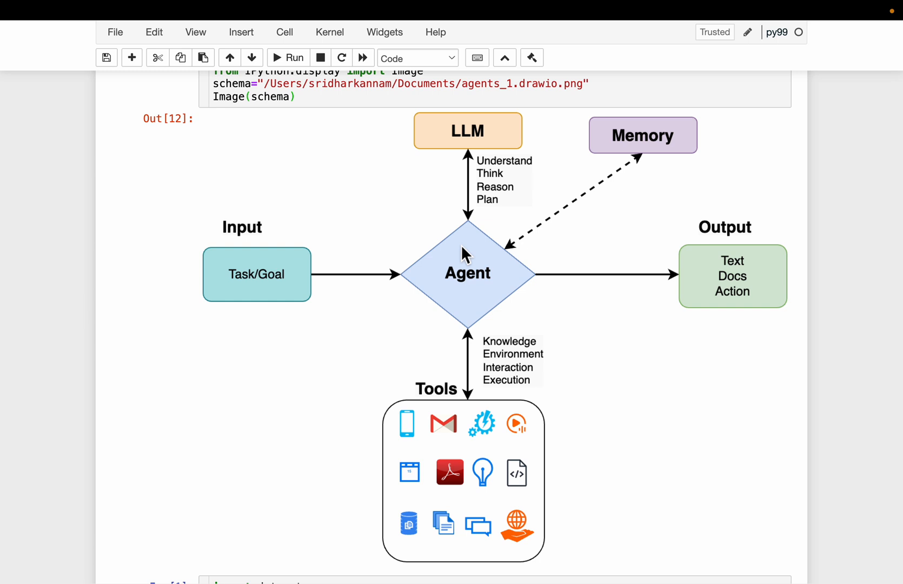
Step: Walk through the dataset cell's source_docs block, text_splitter settings, then select all its code
scroll("down", 3)
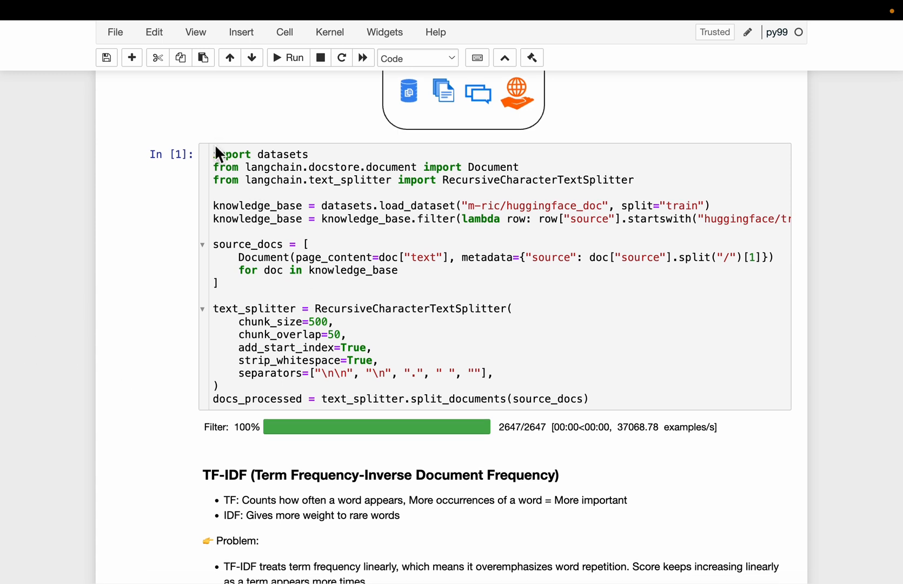
left_click(388, 429)
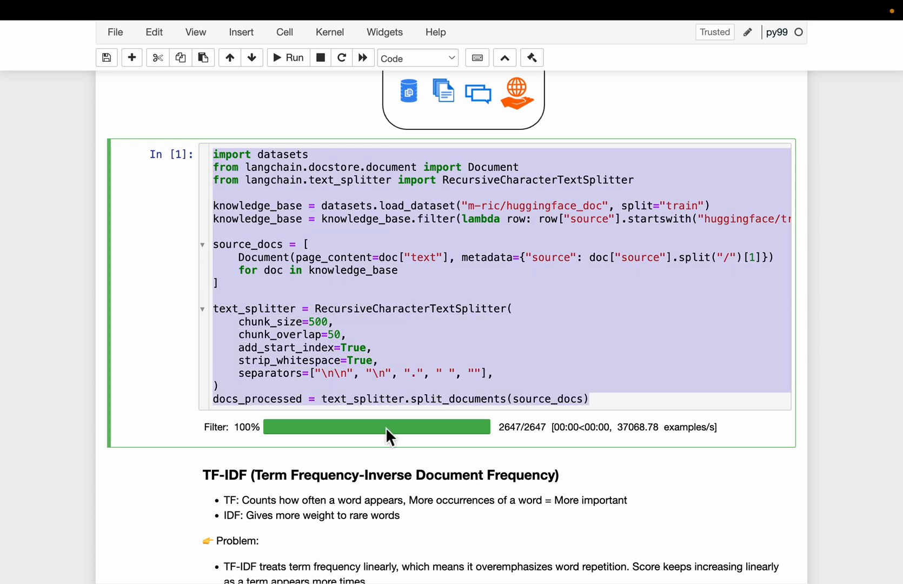
mouse_move(389, 436)
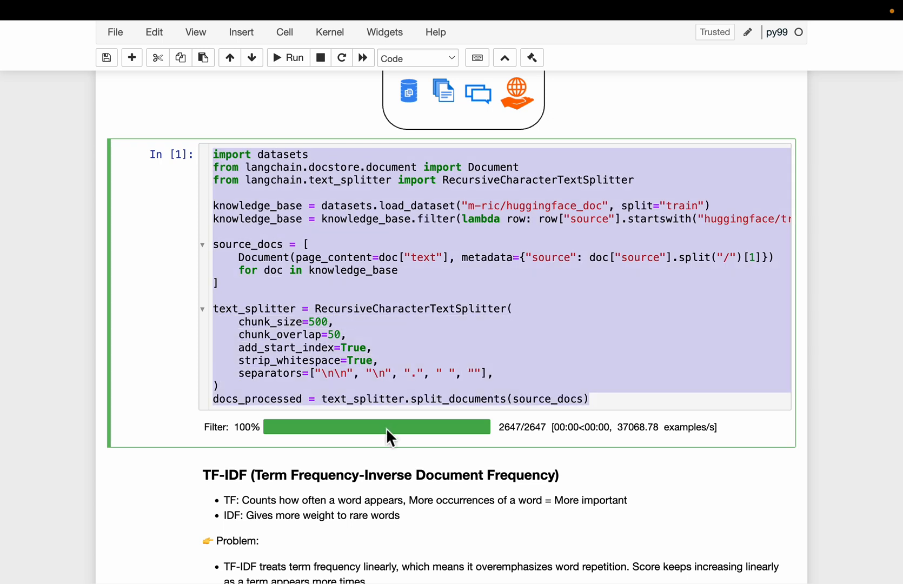
mouse_move(406, 417)
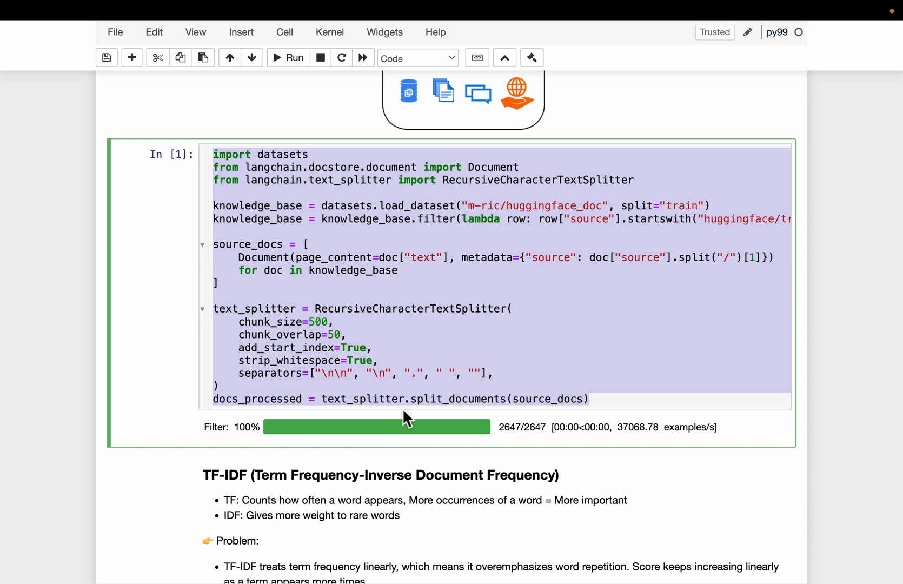
left_click(334, 205)
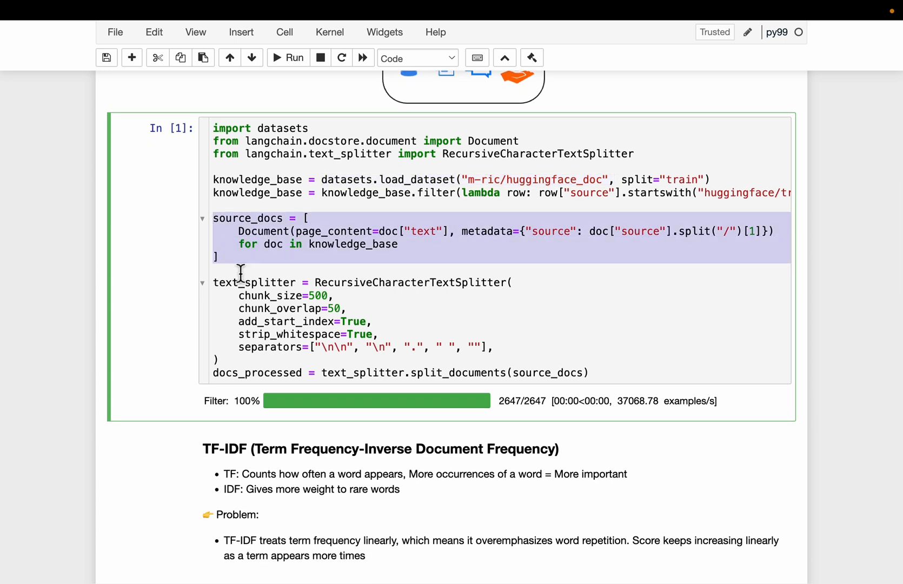
mouse_move(268, 282)
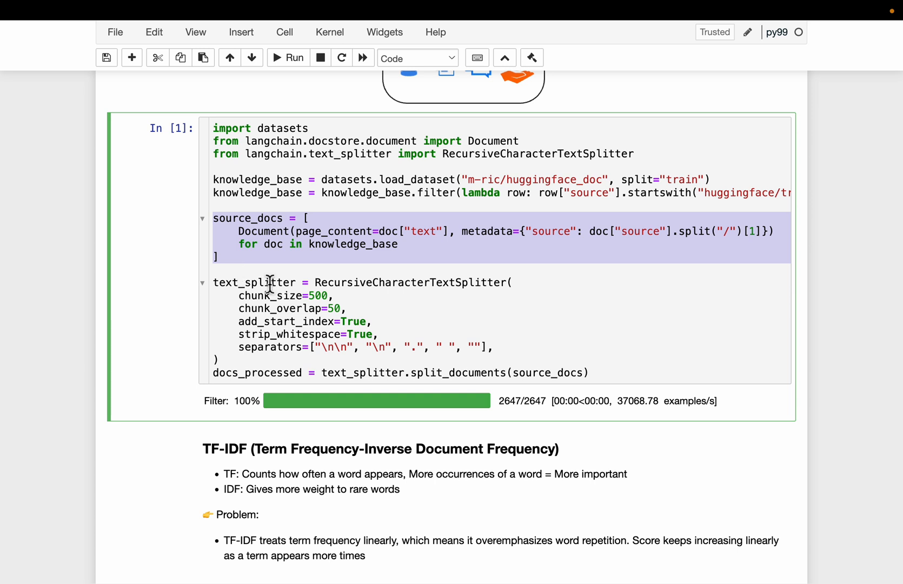
left_click(267, 360)
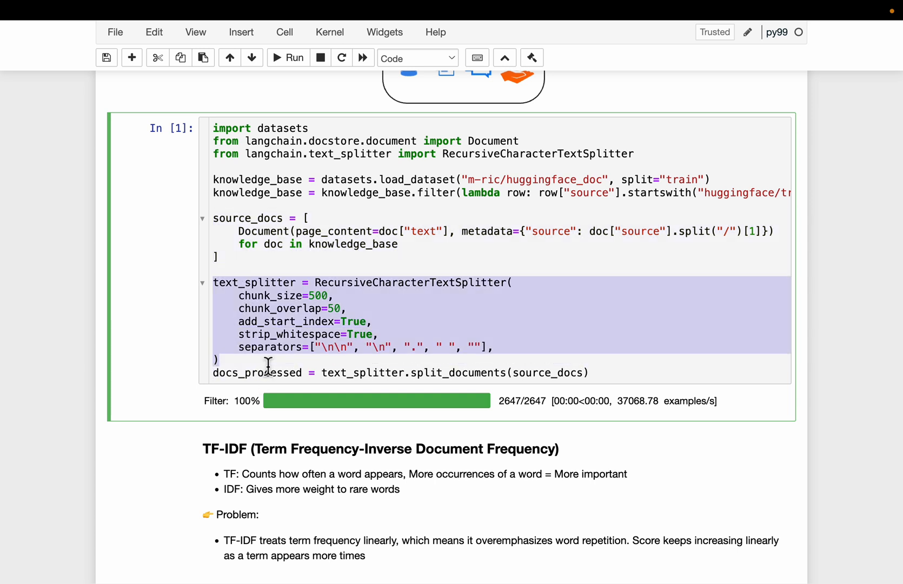
left_click(311, 380)
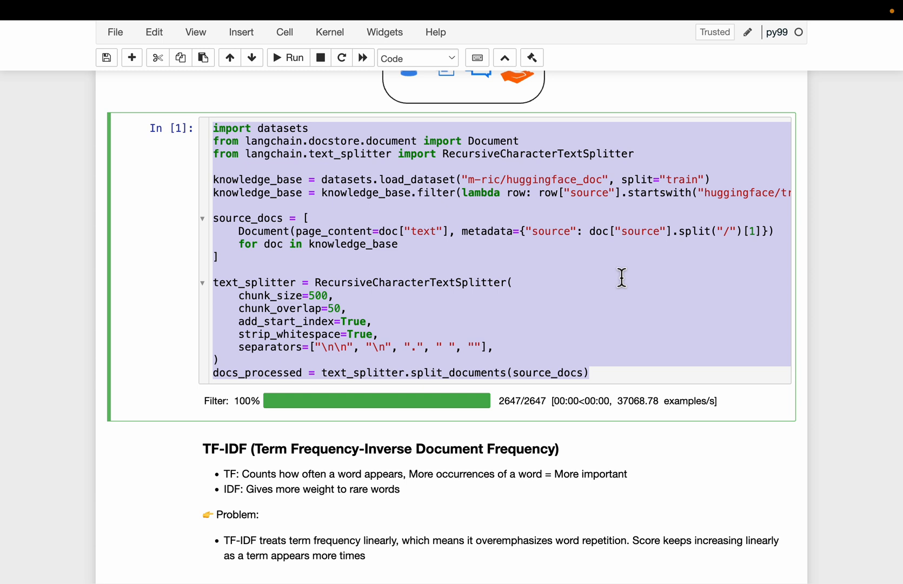
mouse_move(355, 268)
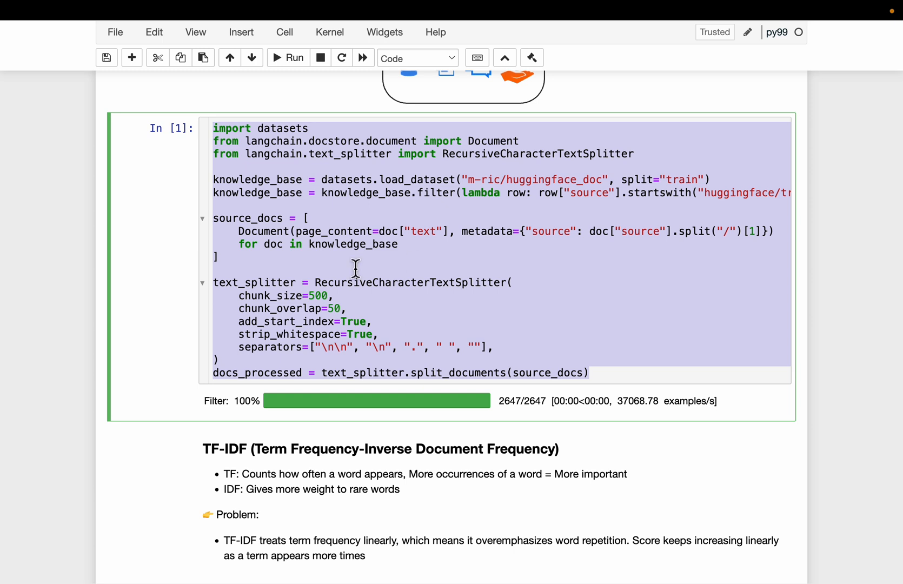
mouse_move(276, 322)
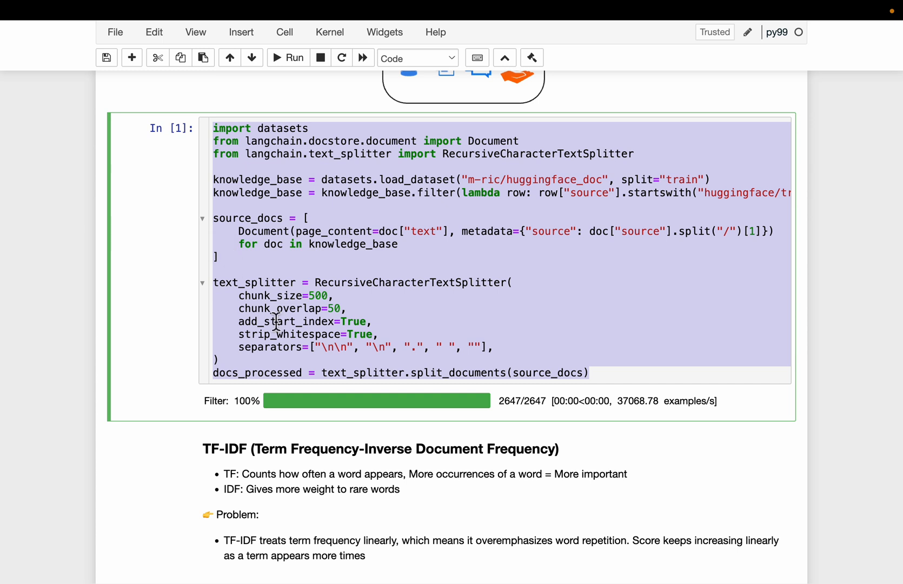
mouse_move(315, 402)
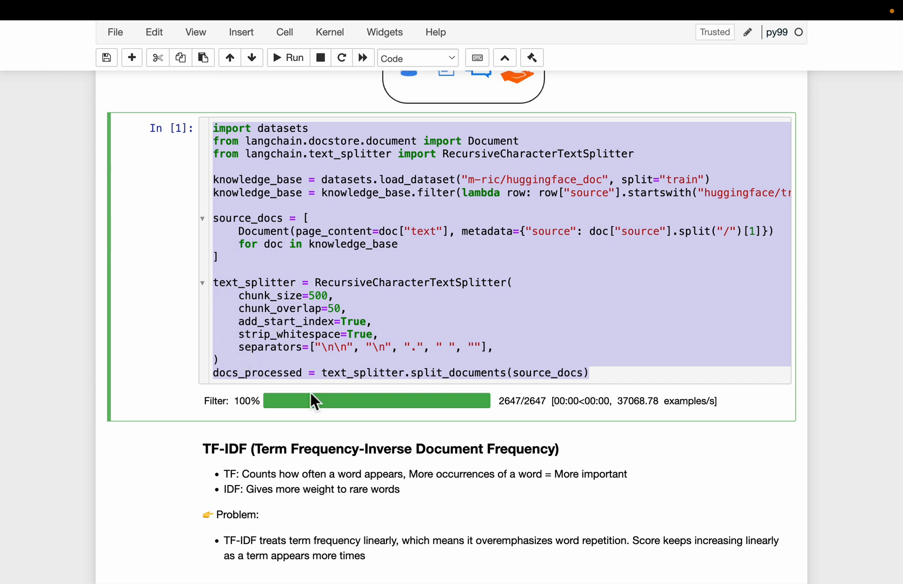
mouse_move(415, 377)
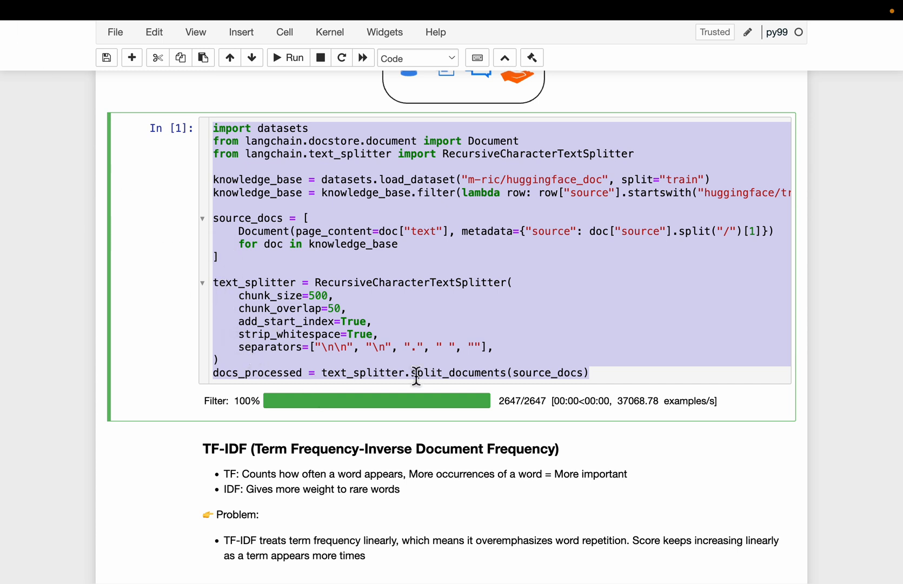
Step: Scroll down to the TF-IDF, BM25, Vanilla RAG and Agentic RAG notes
scroll("down", 3)
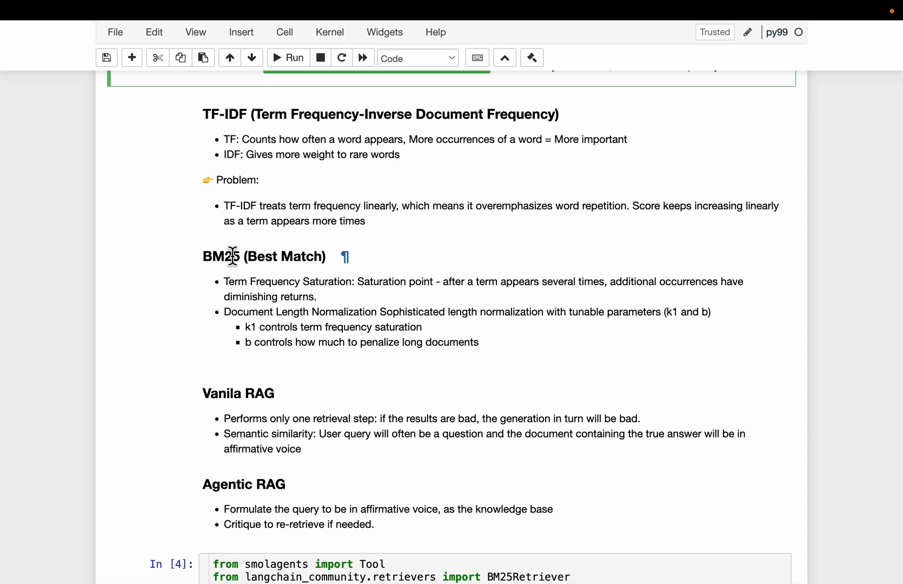
mouse_move(129, 234)
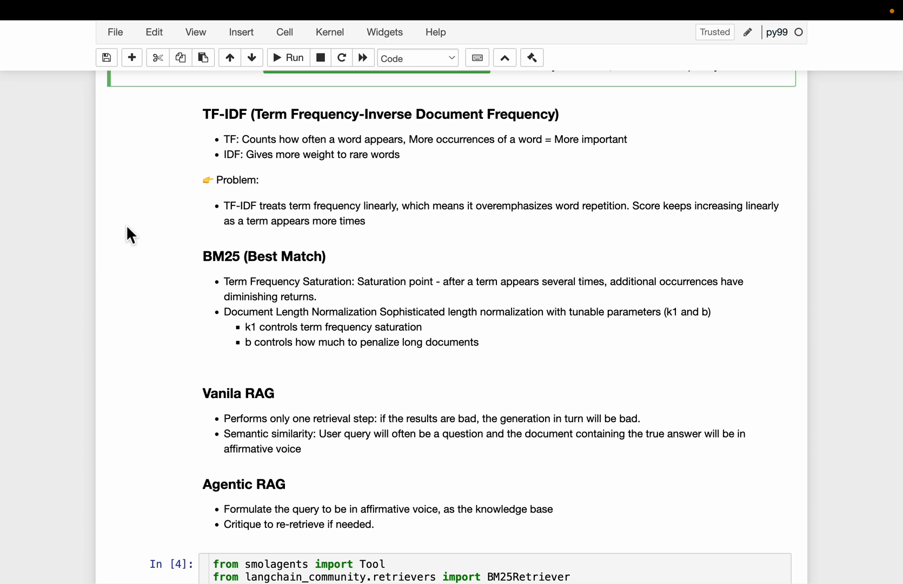
mouse_move(98, 224)
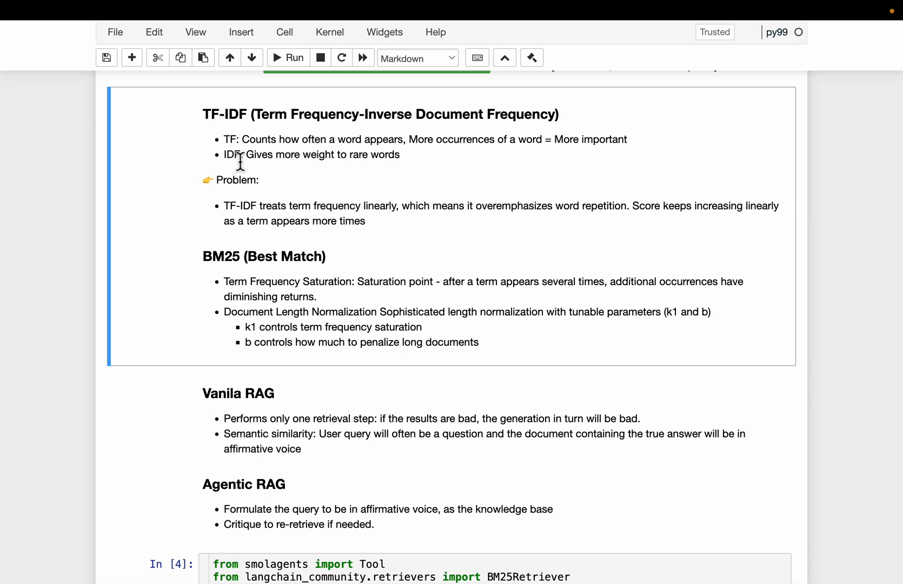
mouse_move(245, 164)
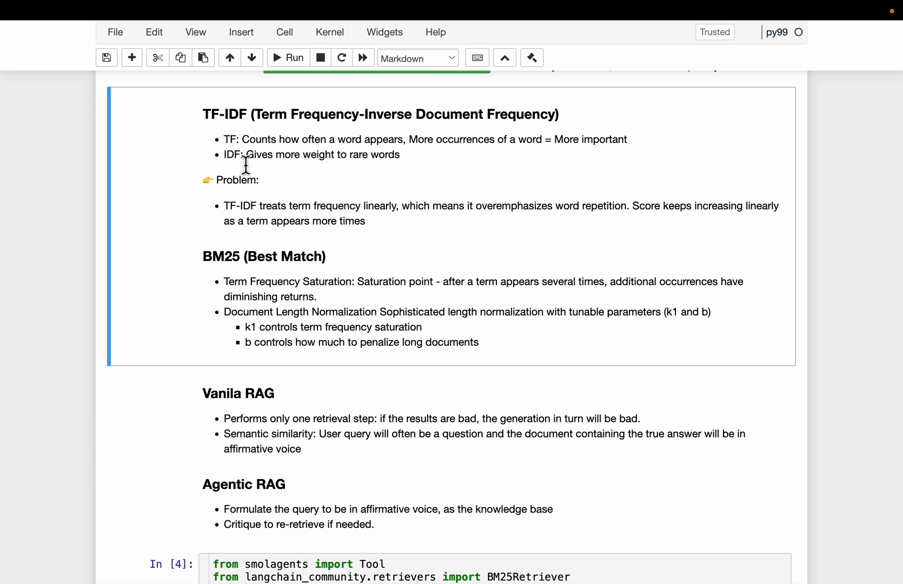
mouse_move(367, 165)
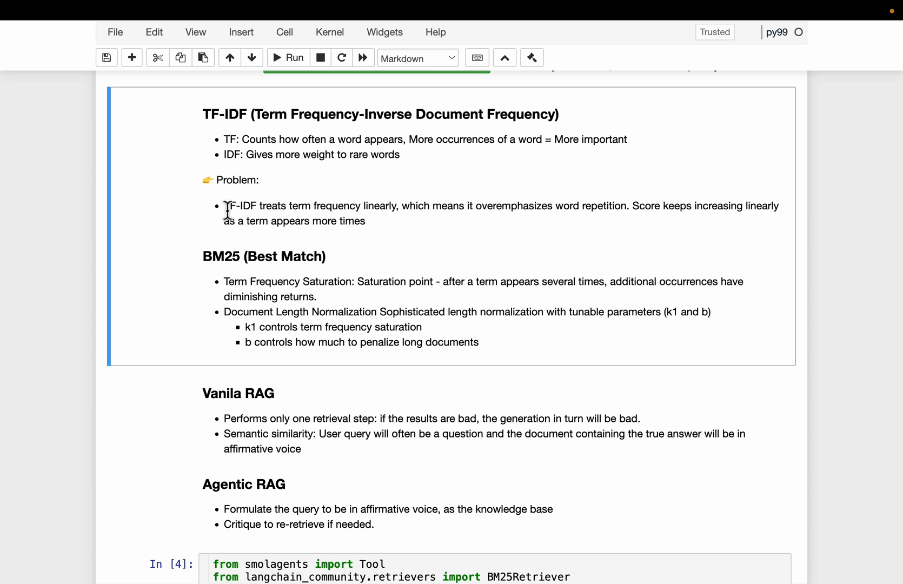
double_click(239, 205)
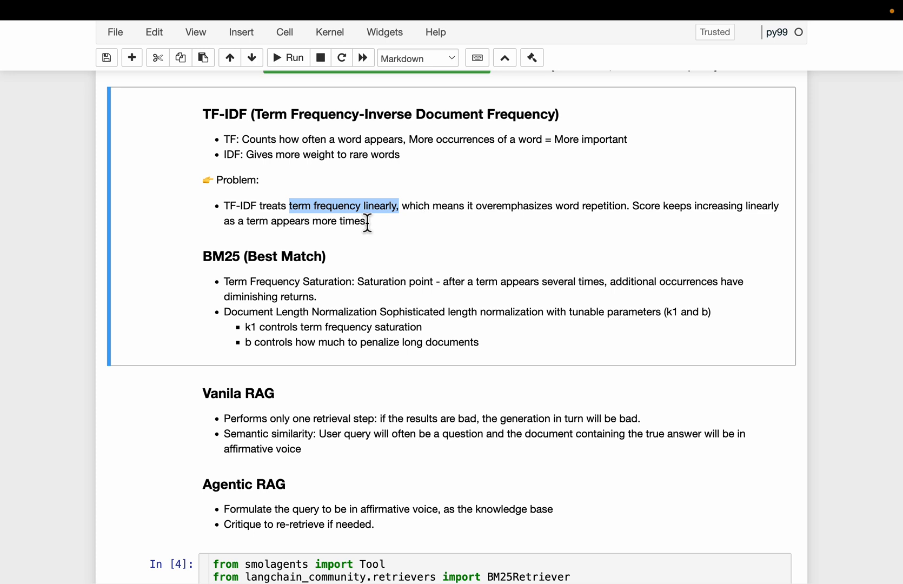
mouse_move(265, 116)
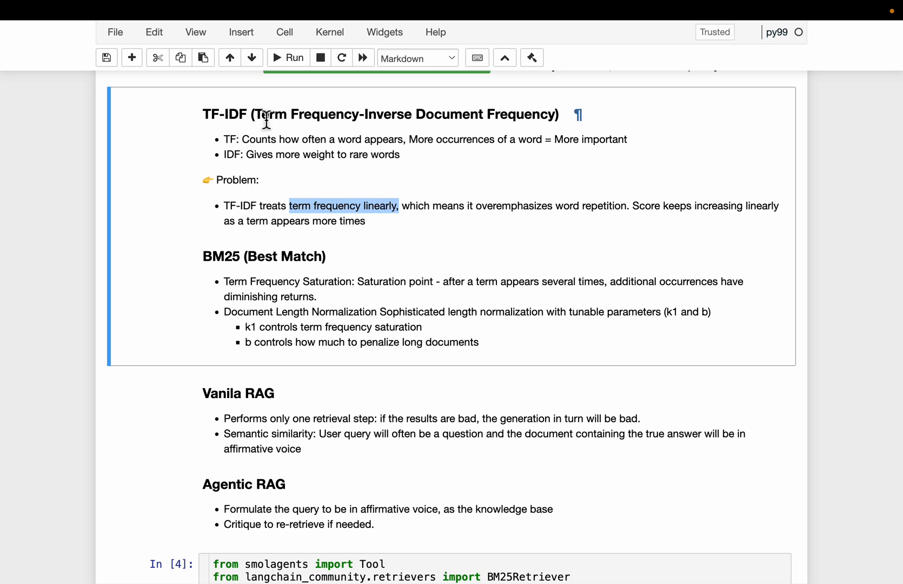
mouse_move(514, 245)
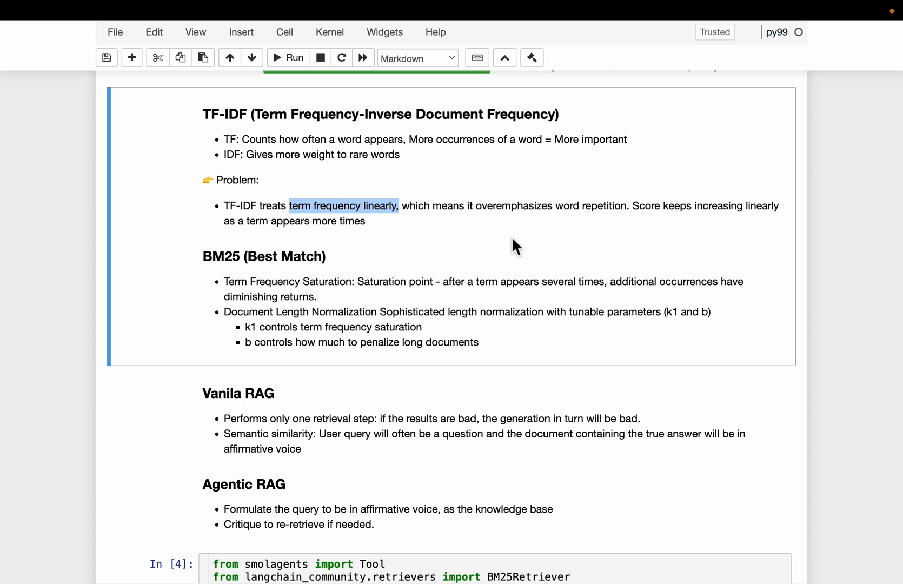
mouse_move(325, 180)
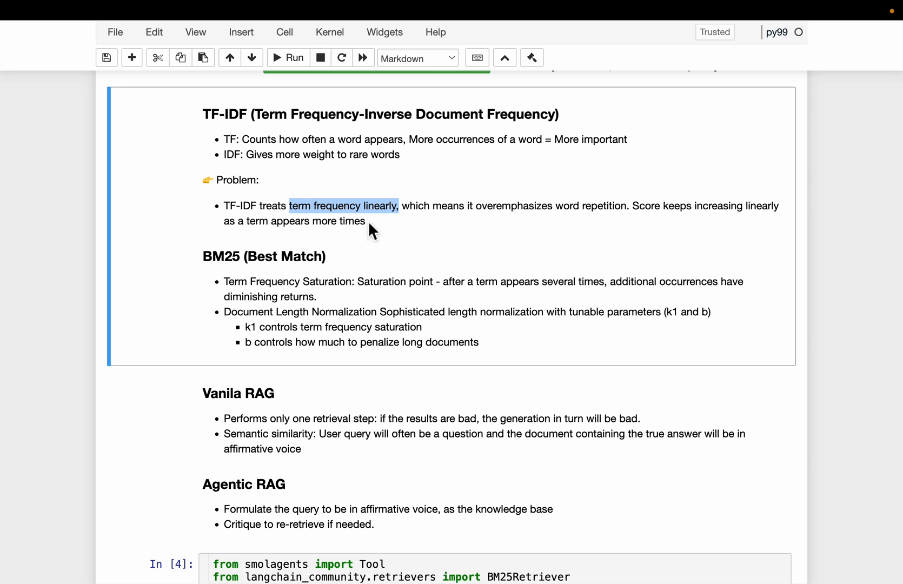
left_click(259, 255)
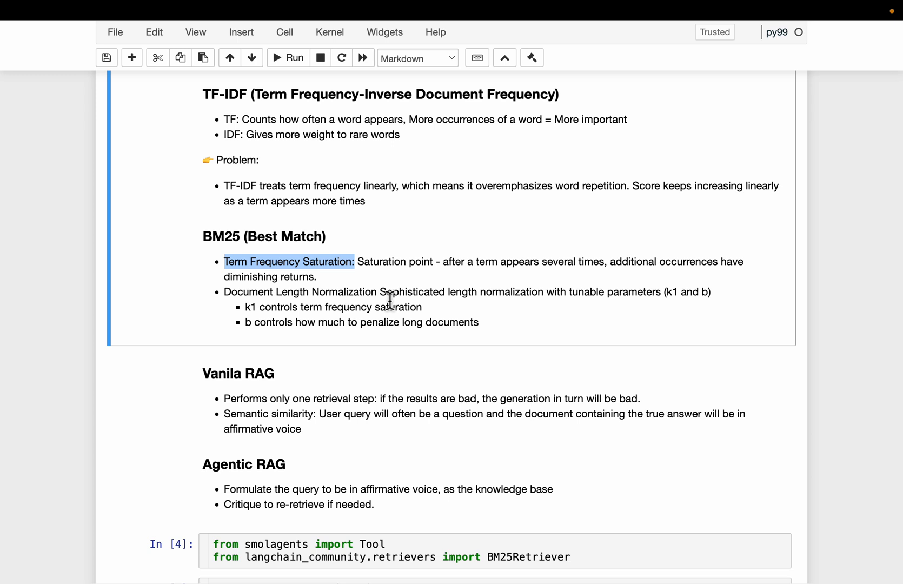
mouse_move(495, 297)
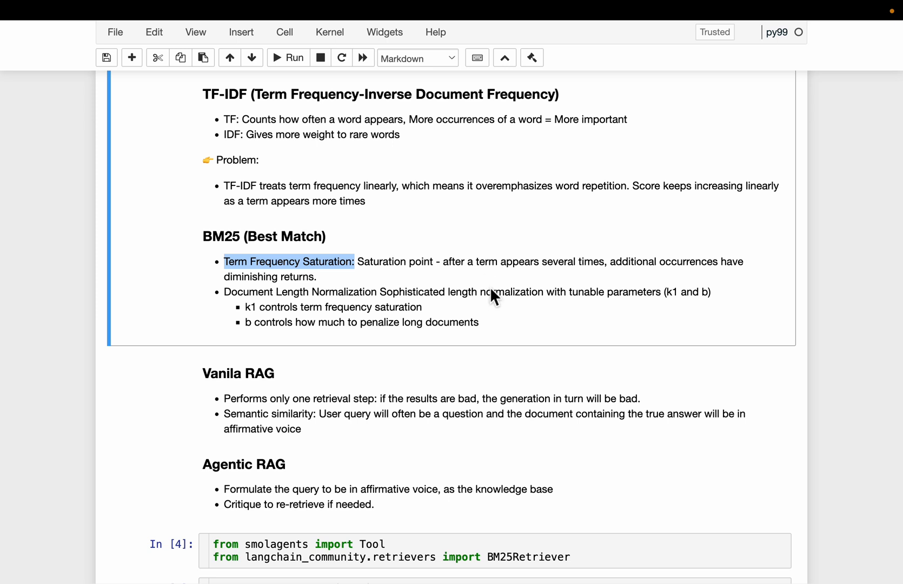
mouse_move(611, 265)
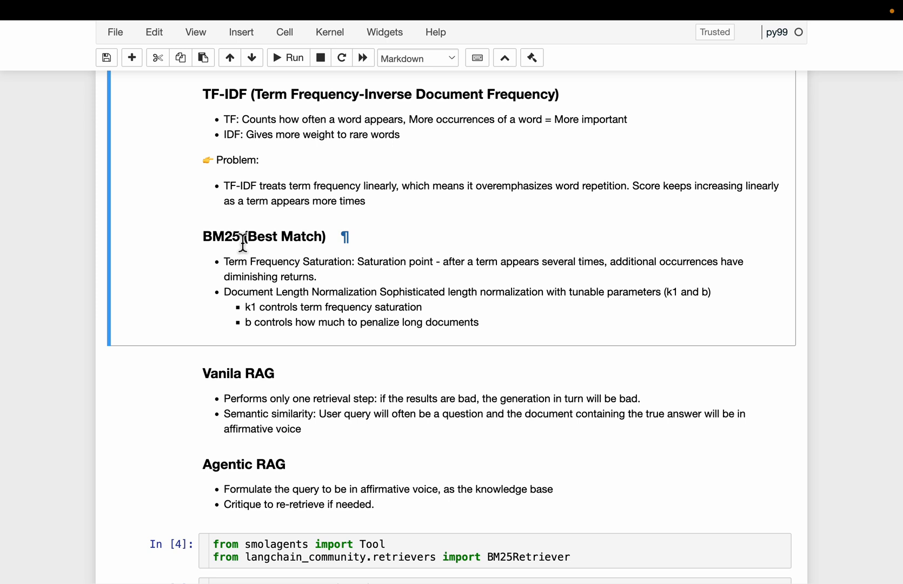
double_click(268, 276)
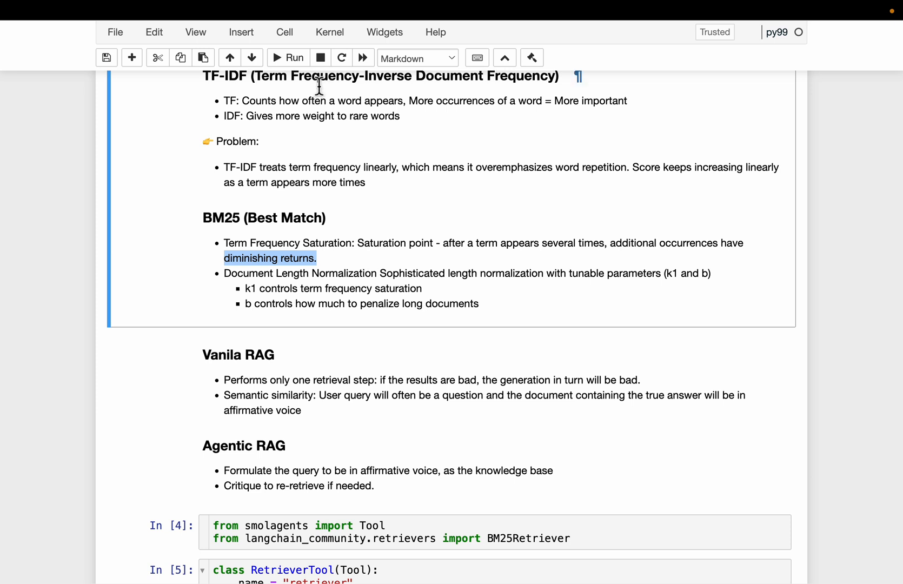
mouse_move(312, 162)
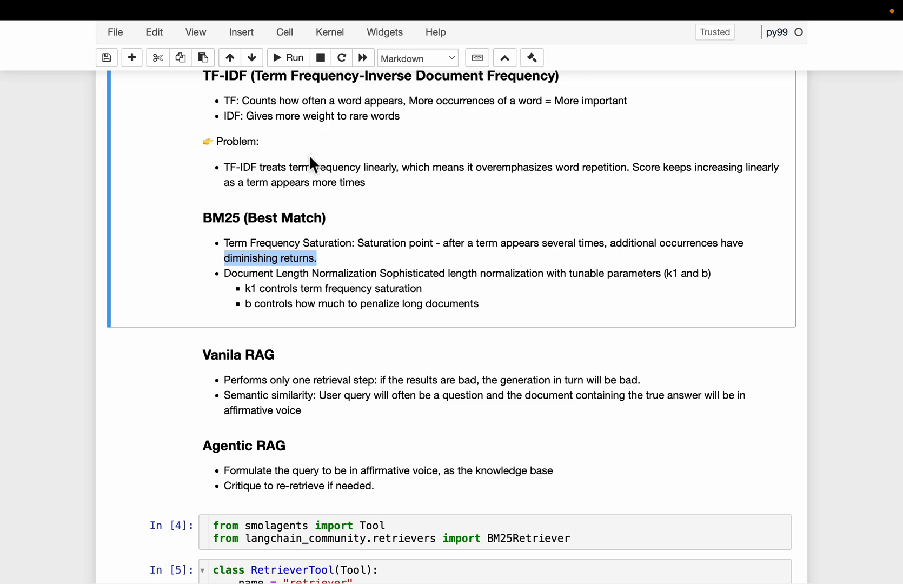
mouse_move(385, 277)
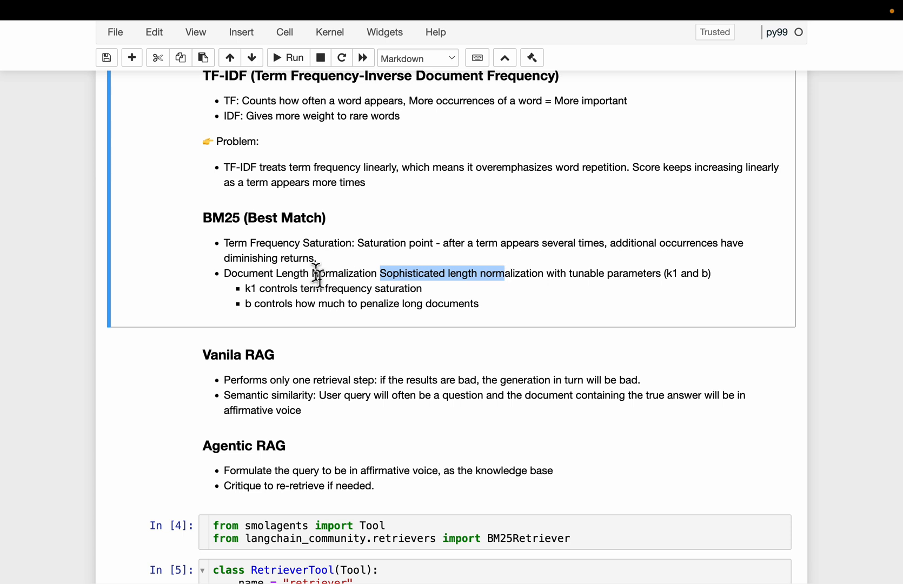
left_click_drag(316, 273, 420, 289)
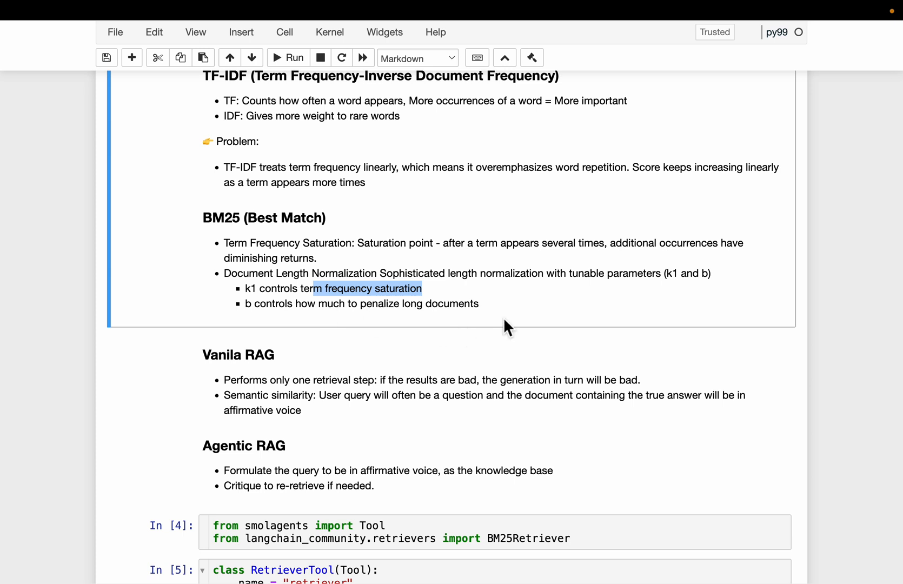
mouse_move(179, 288)
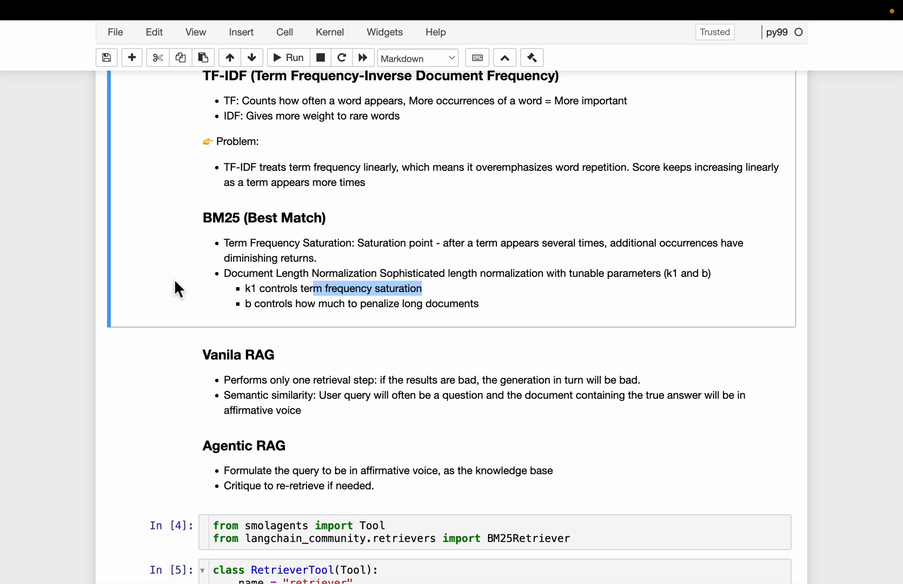
double_click(220, 218)
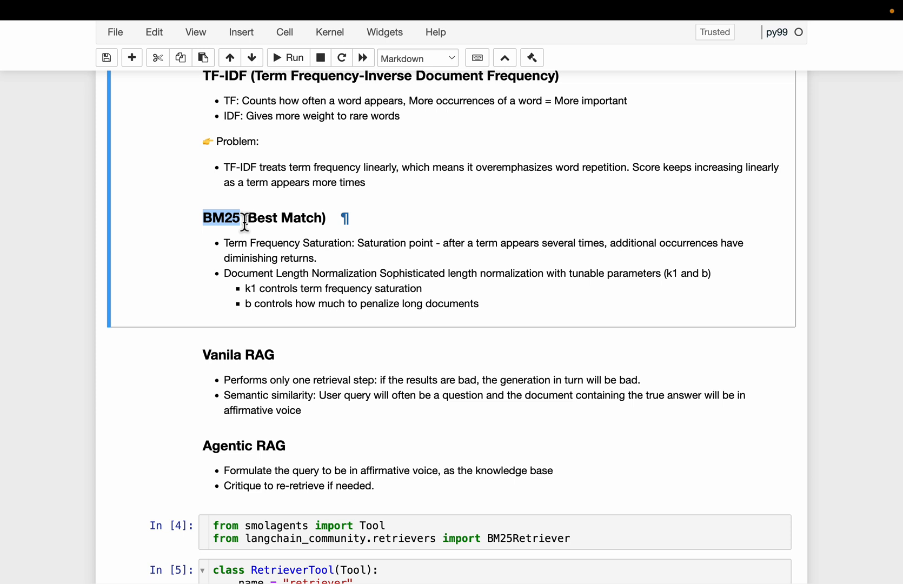
mouse_move(306, 307)
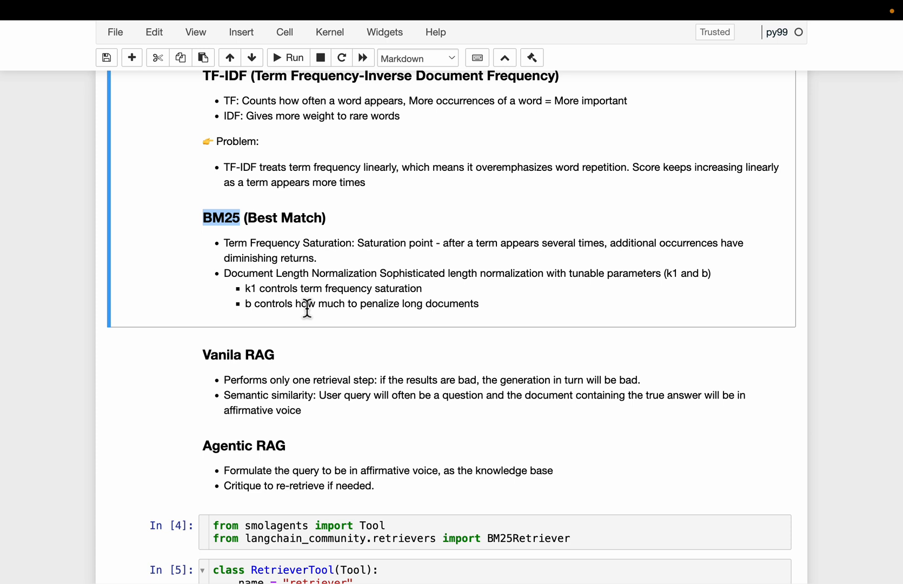
mouse_move(128, 338)
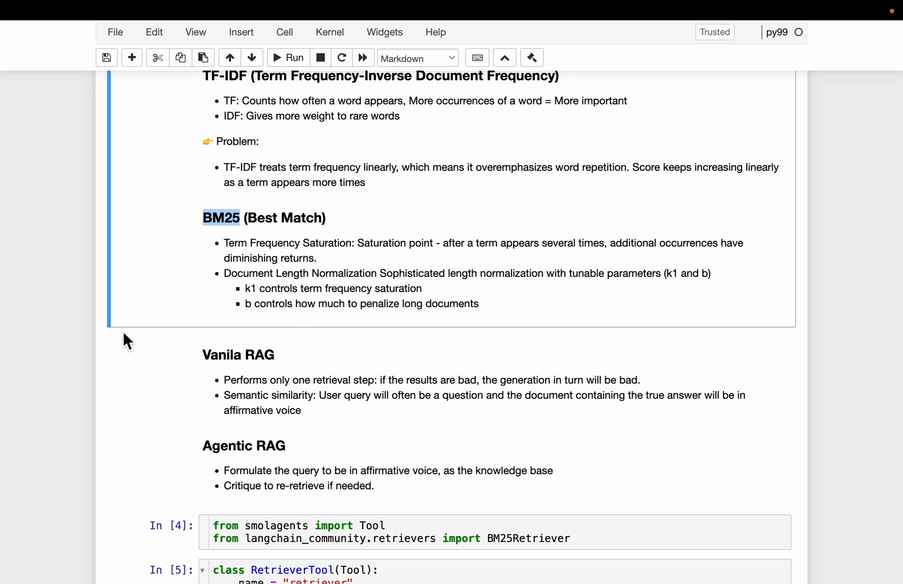
Step: Scroll further to the Vanila RAG versus Agentic RAG bullet points
scroll("down", 3)
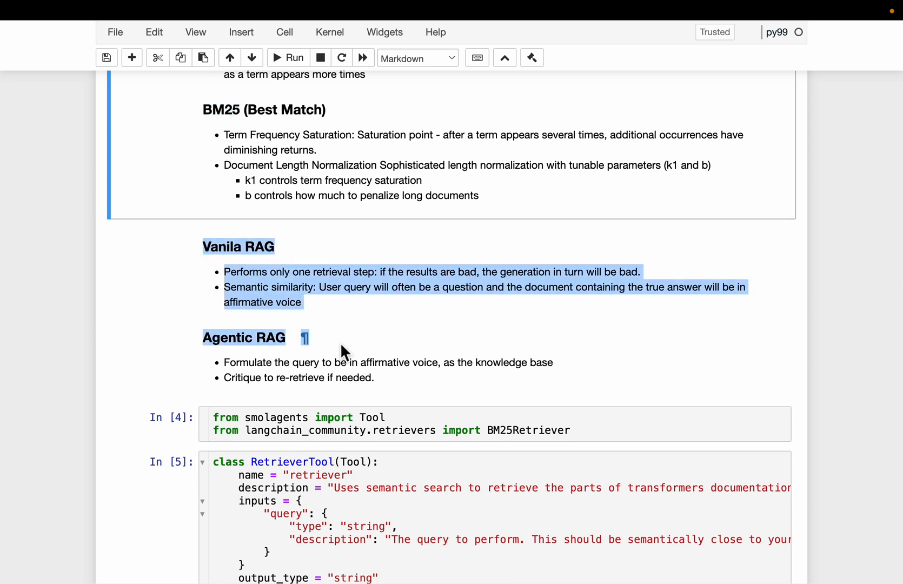
scroll("down", 3)
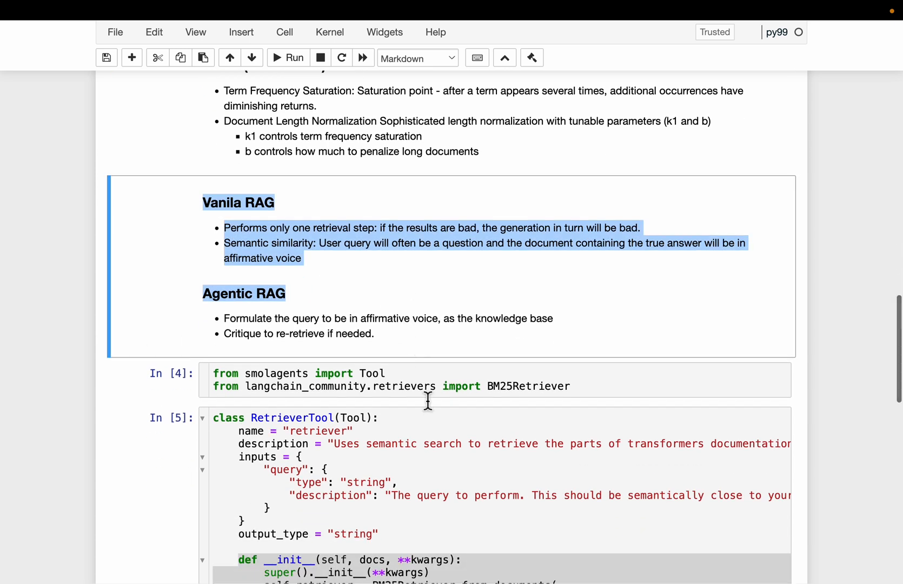
mouse_move(130, 293)
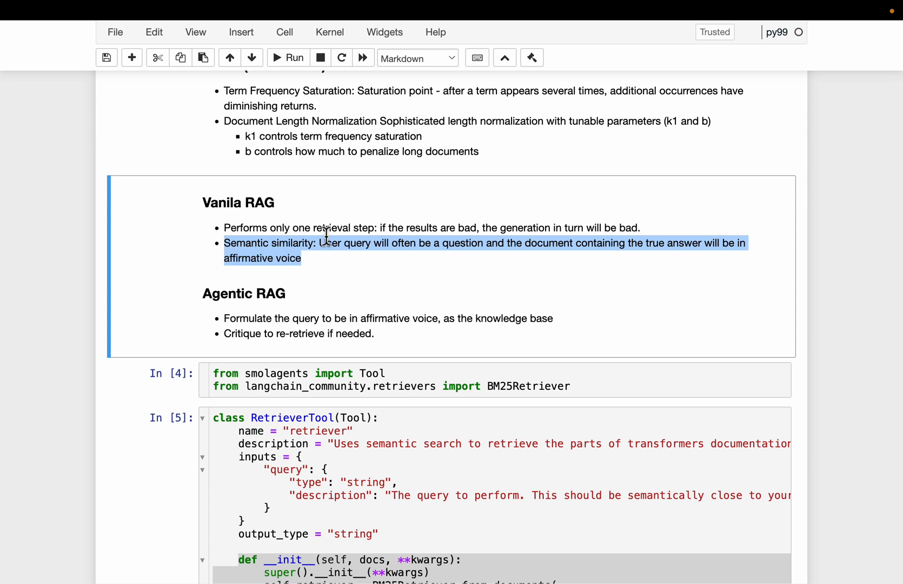
mouse_move(336, 234)
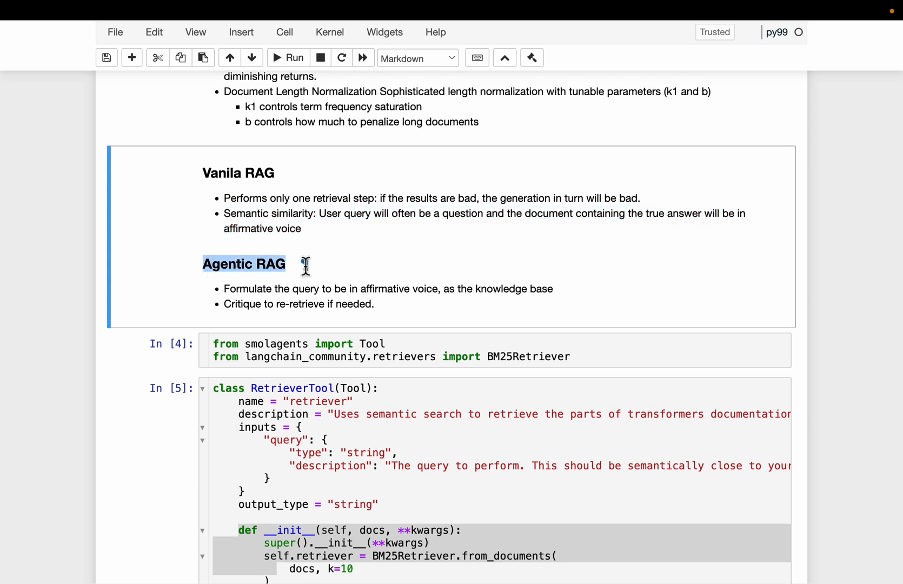
mouse_move(417, 266)
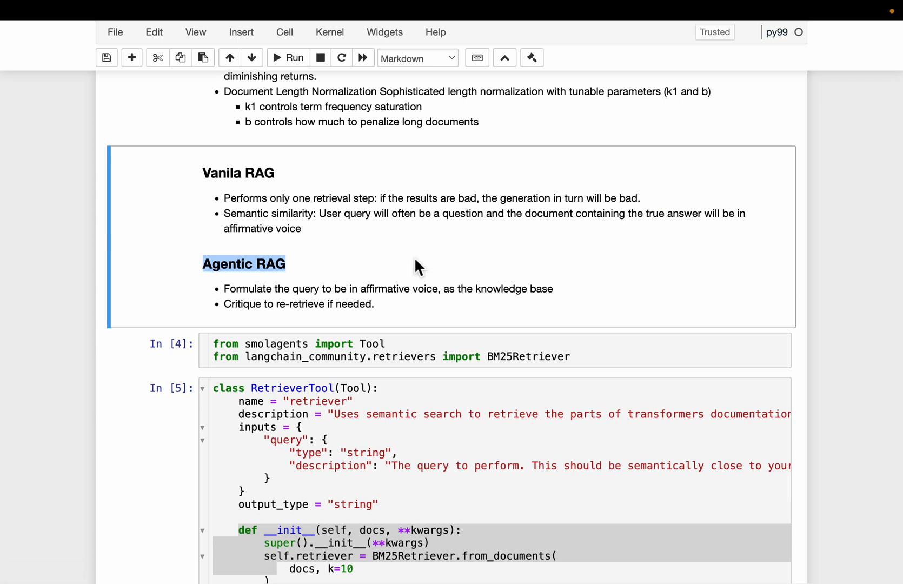
mouse_move(257, 225)
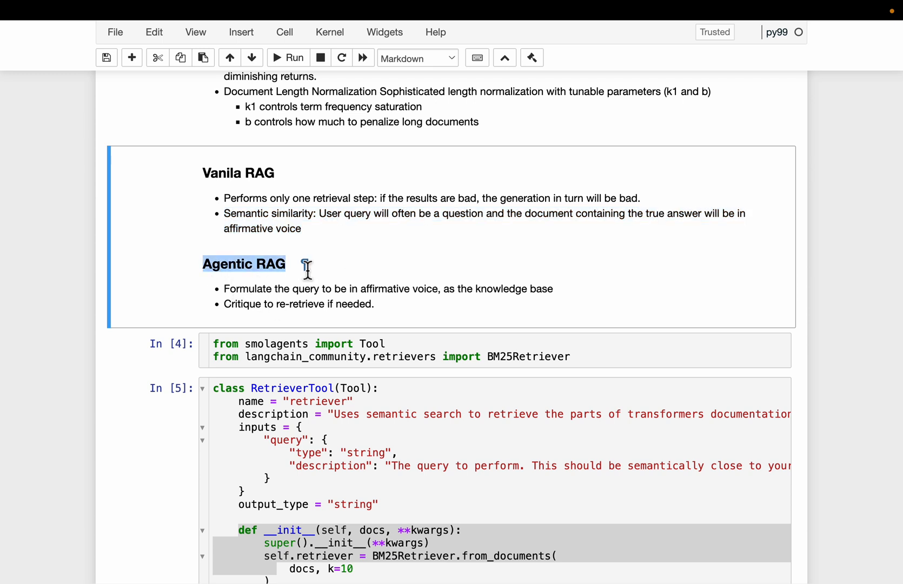
mouse_move(86, 397)
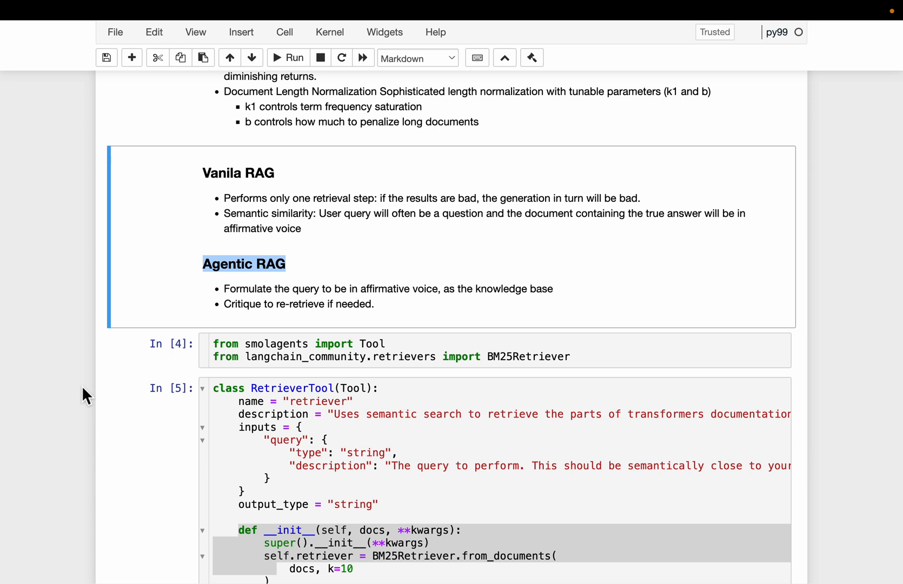
mouse_move(320, 257)
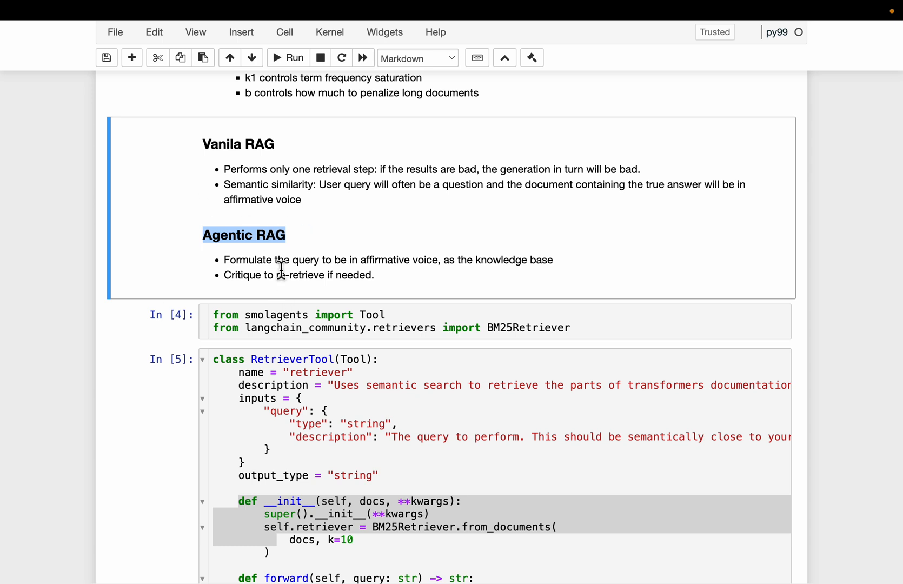
mouse_move(268, 297)
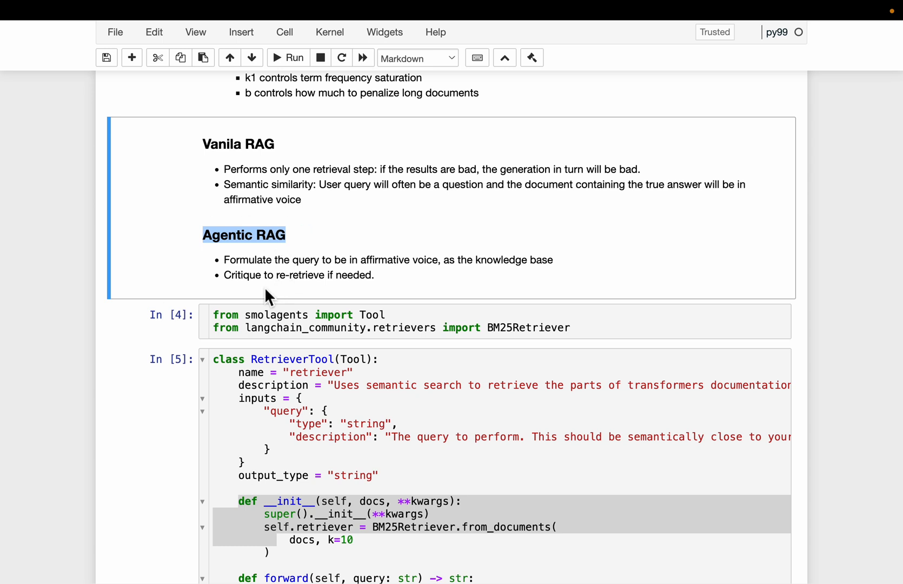
Step: Scroll past the smolagents imports and select the RetrieverTool class cell
scroll("down", 3)
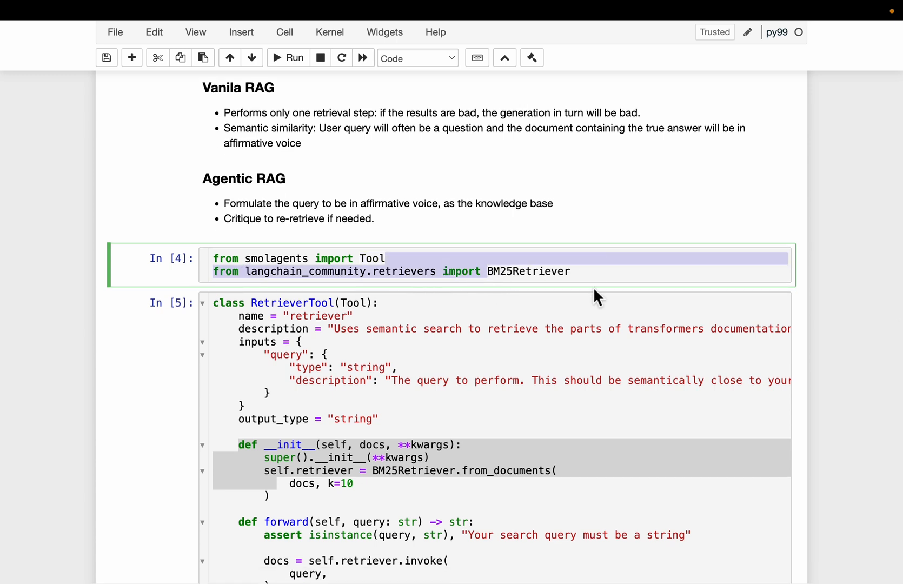
scroll("down", 3)
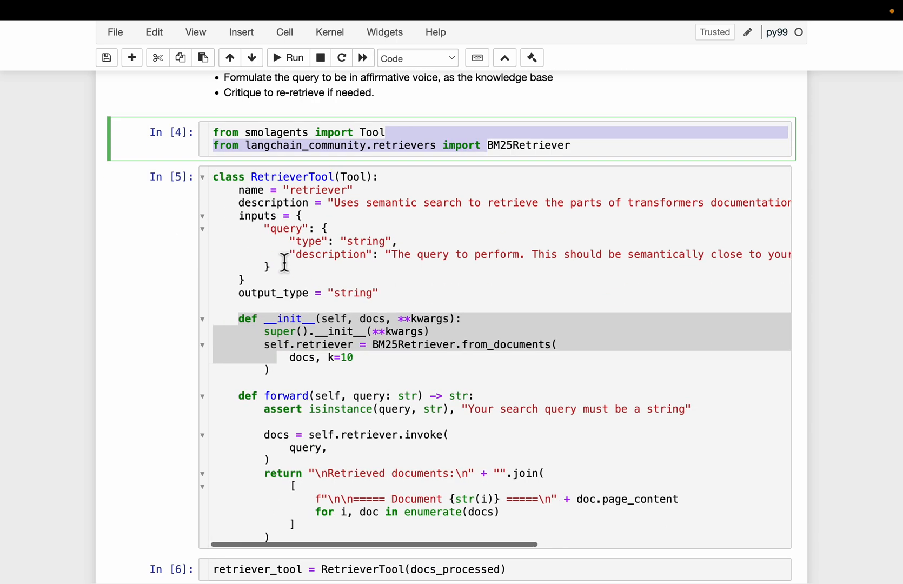
left_click(343, 541)
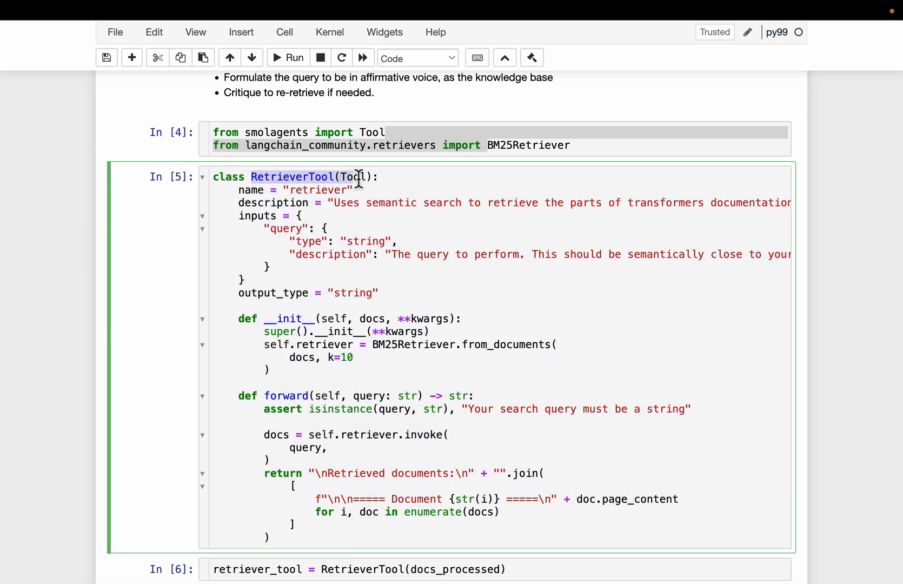
scroll("down", 3)
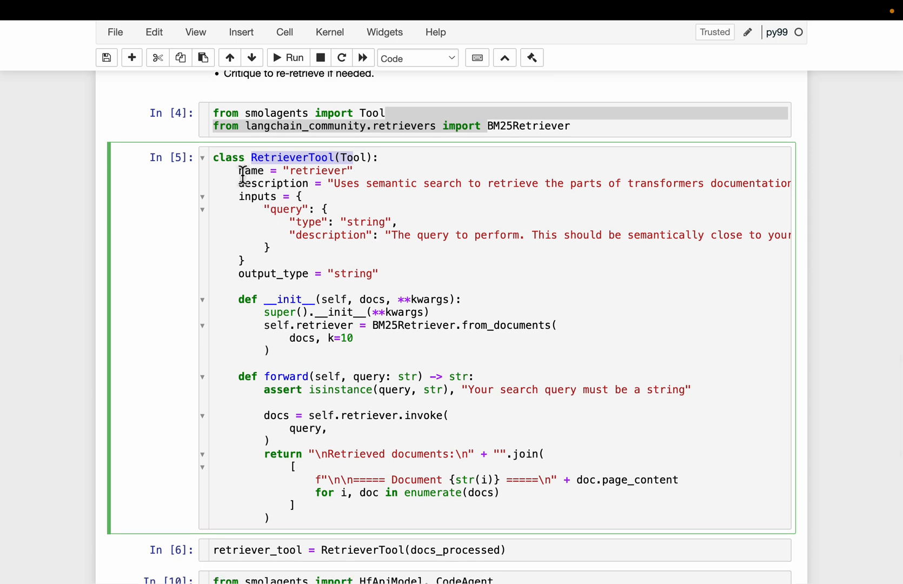
left_click_drag(238, 170, 315, 389)
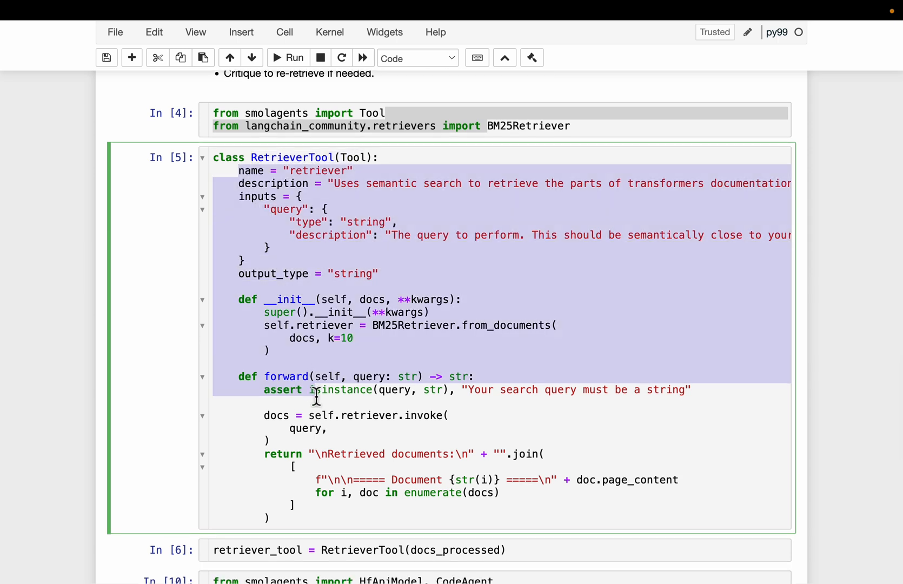
left_click(268, 288)
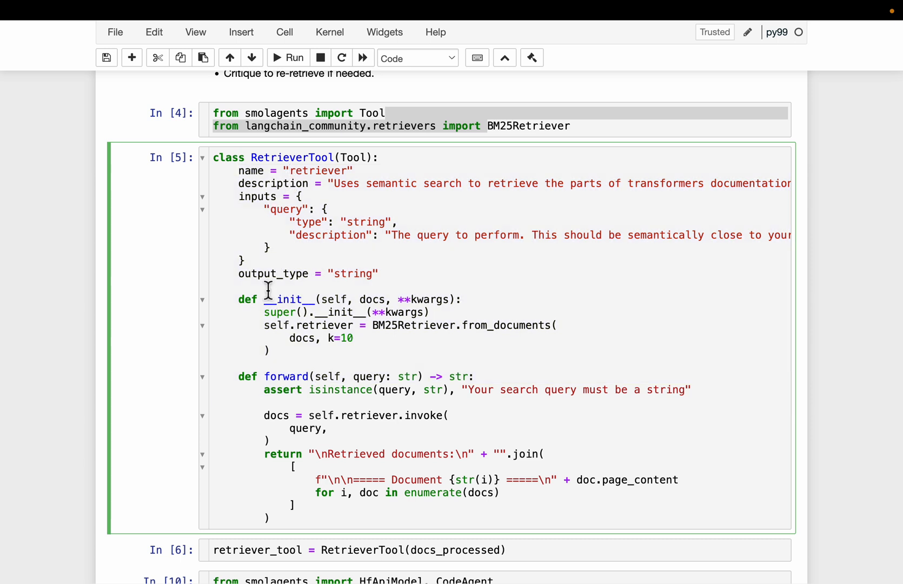
left_click(291, 170)
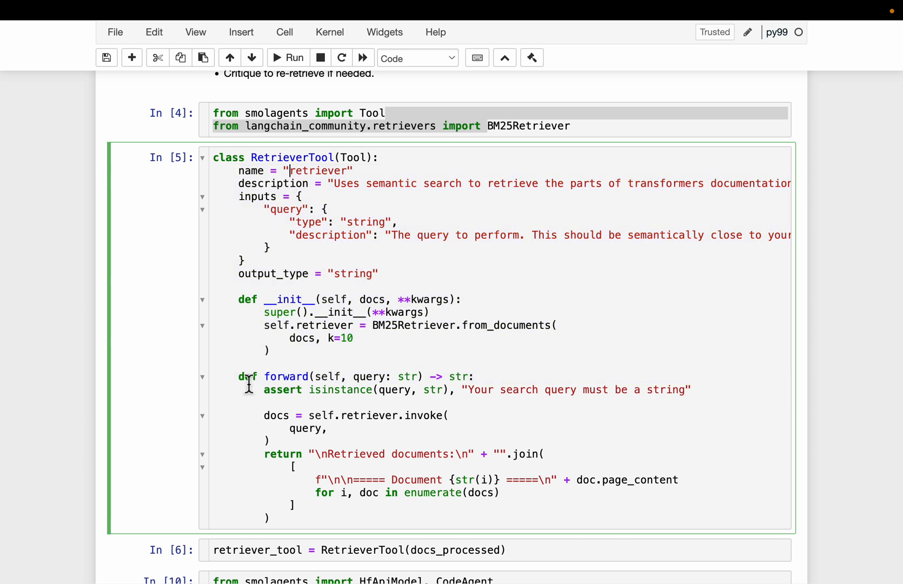
double_click(286, 376)
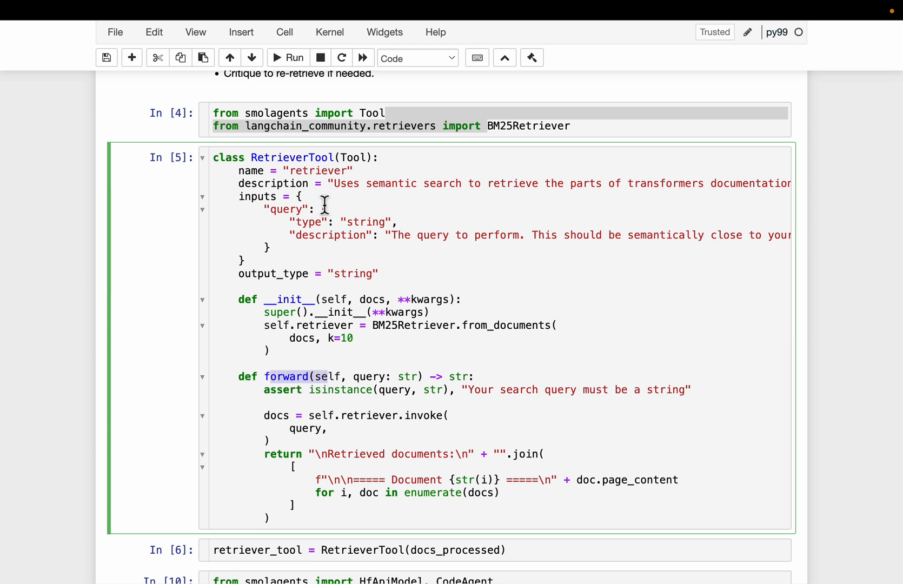
double_click(317, 171)
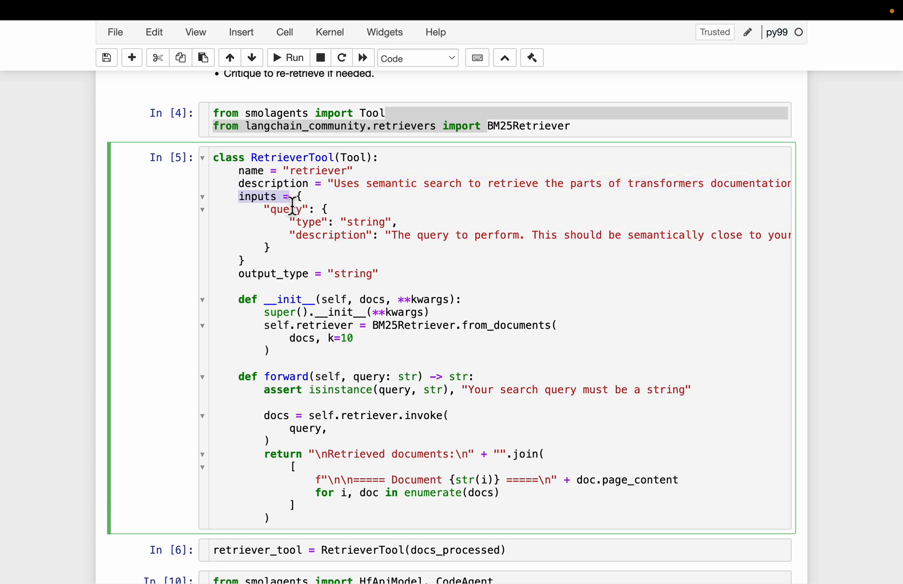
scroll("right", 3)
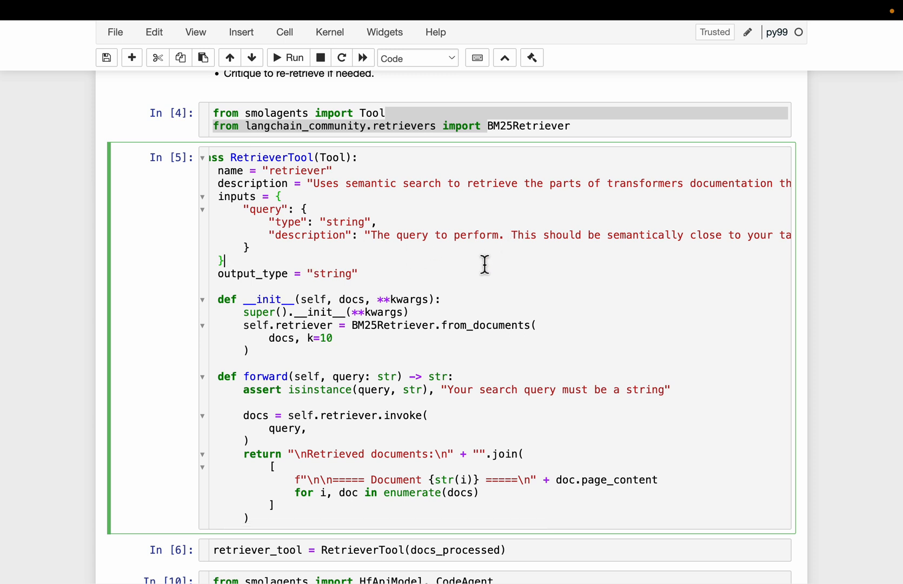
scroll("right", 3)
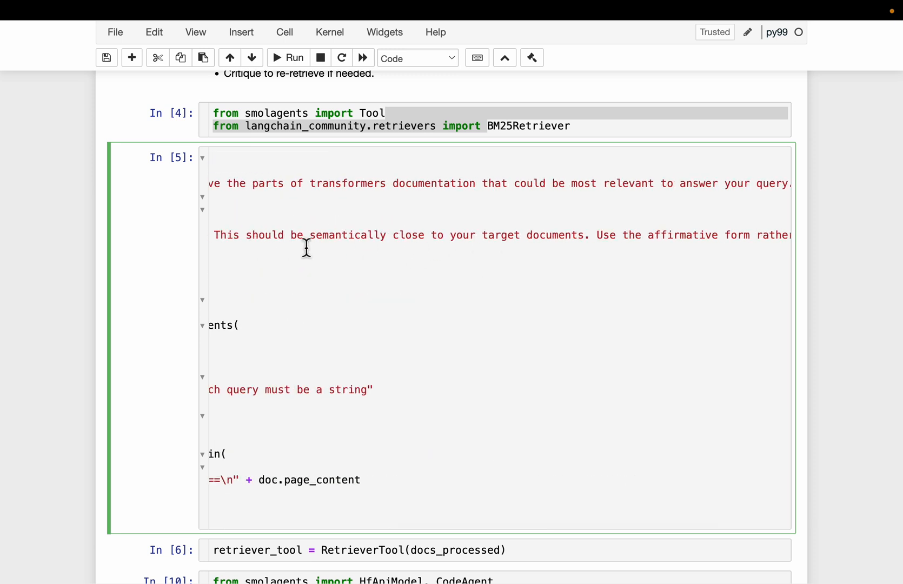
mouse_move(593, 250)
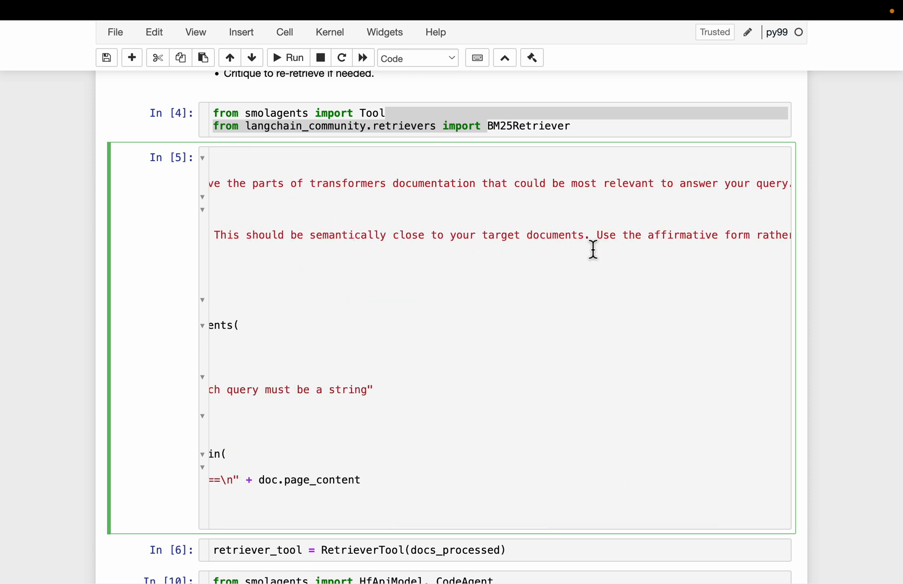
scroll("right", 3)
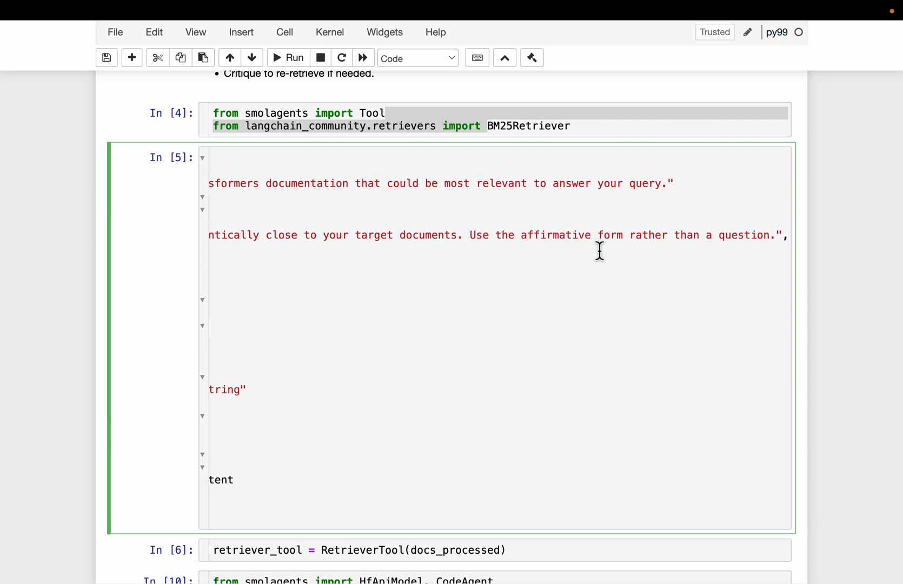
mouse_move(760, 251)
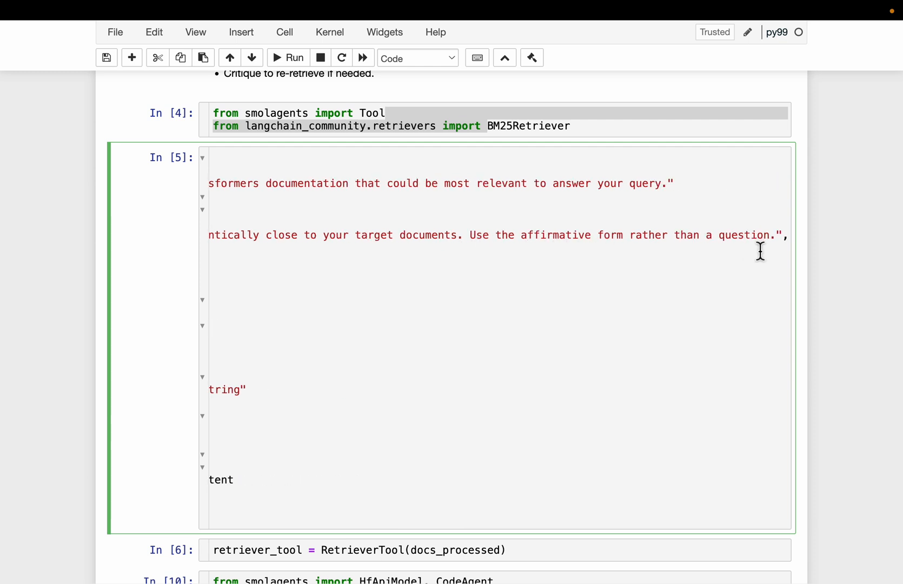
left_click_drag(470, 235, 771, 235)
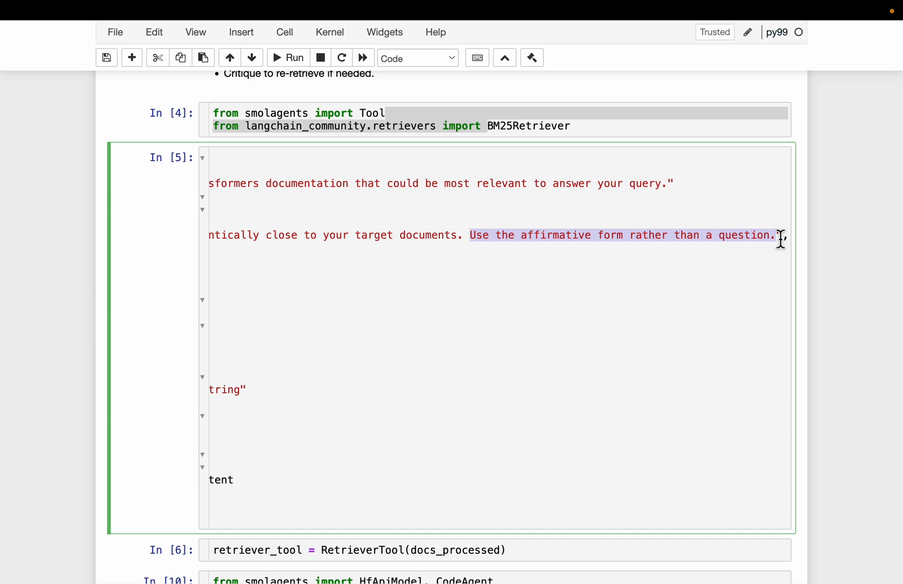
scroll("left", 3)
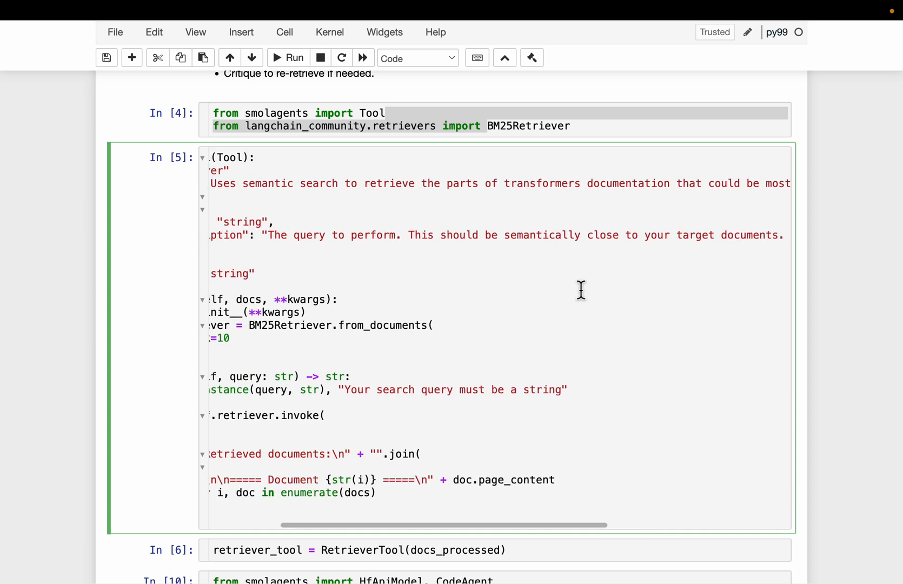
scroll("left", 3)
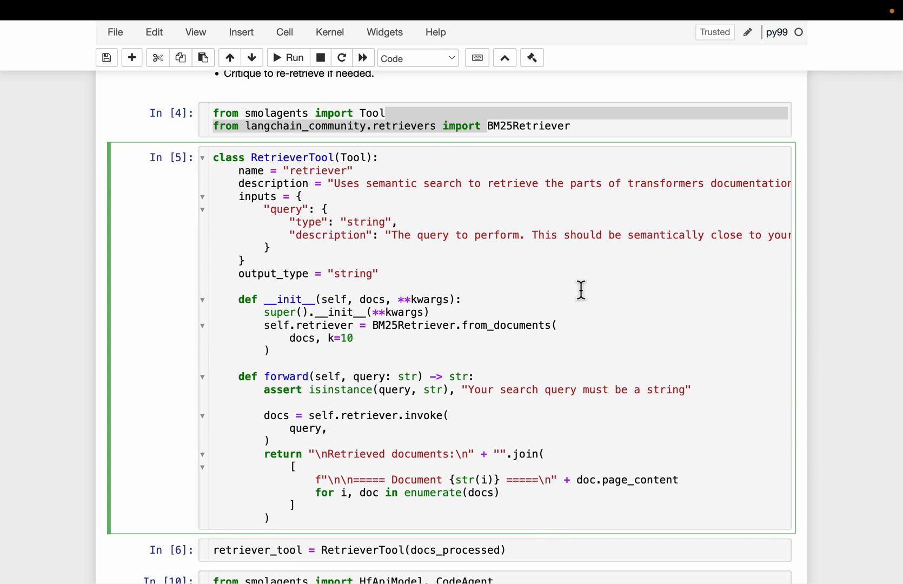
mouse_move(599, 241)
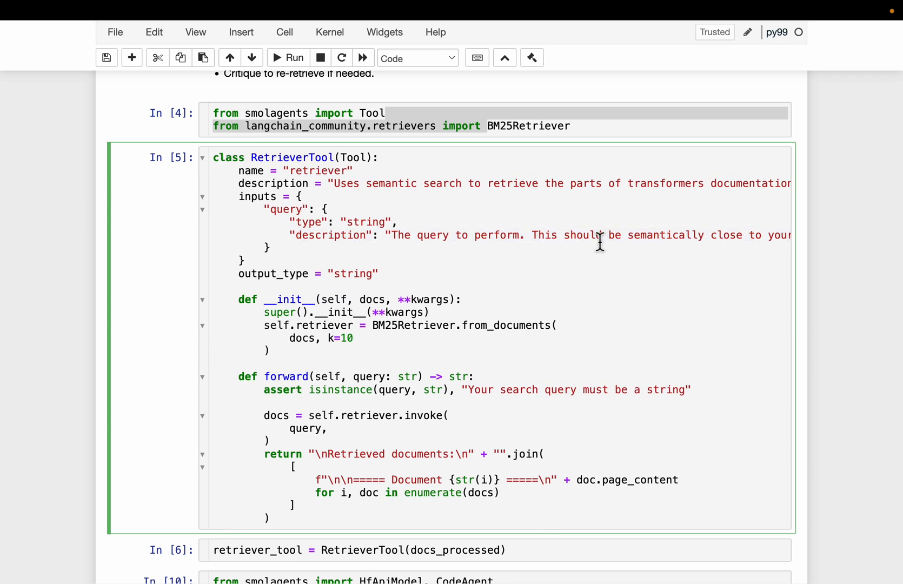
scroll("down", 3)
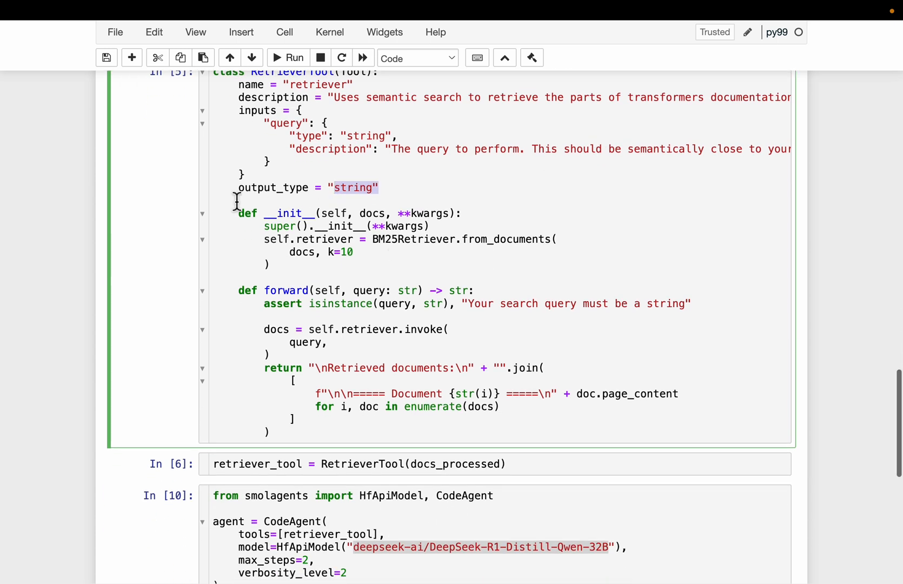
left_click_drag(237, 213, 269, 264)
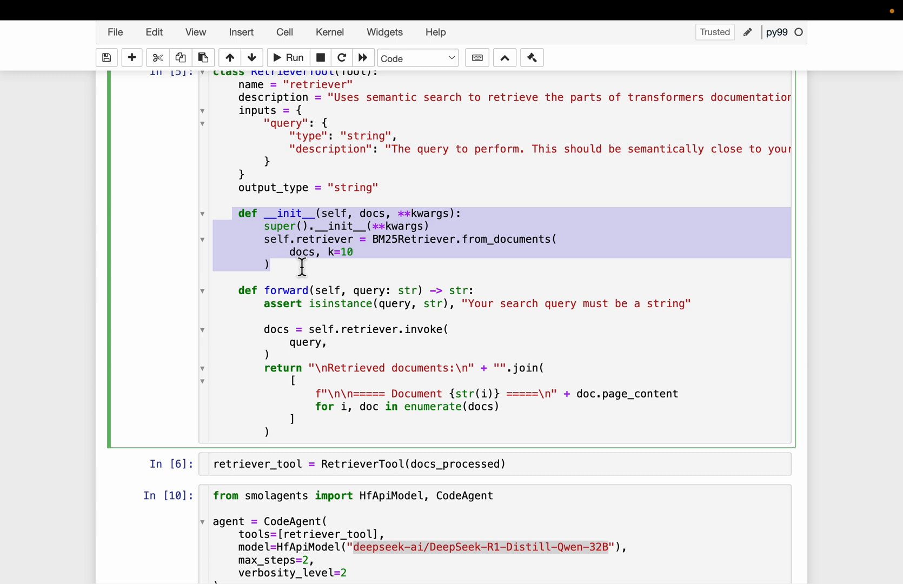
scroll("down", 3)
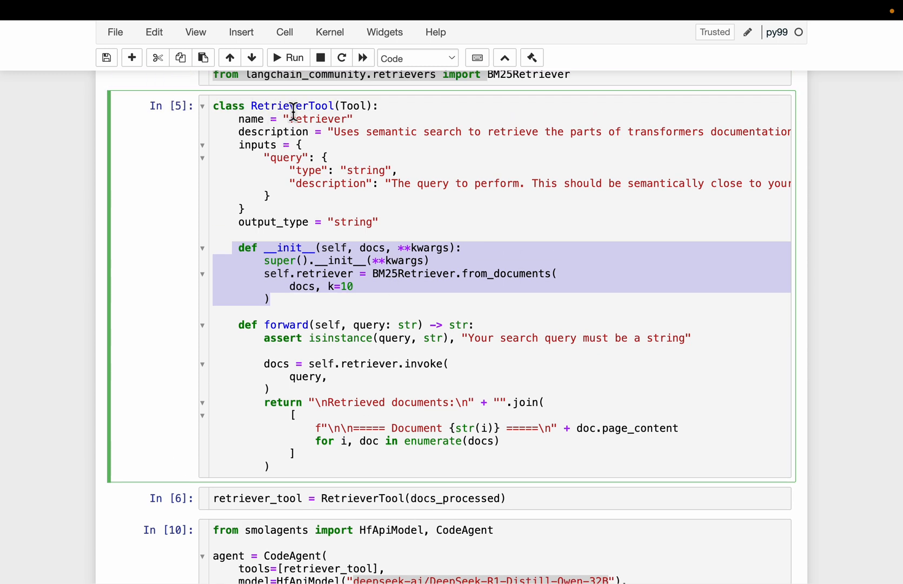
scroll("down", 3)
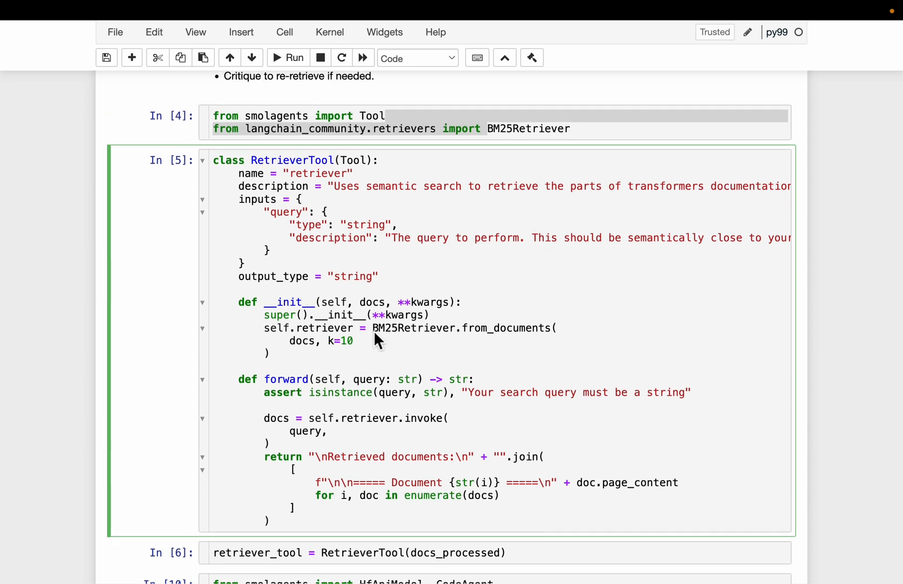
double_click(413, 328)
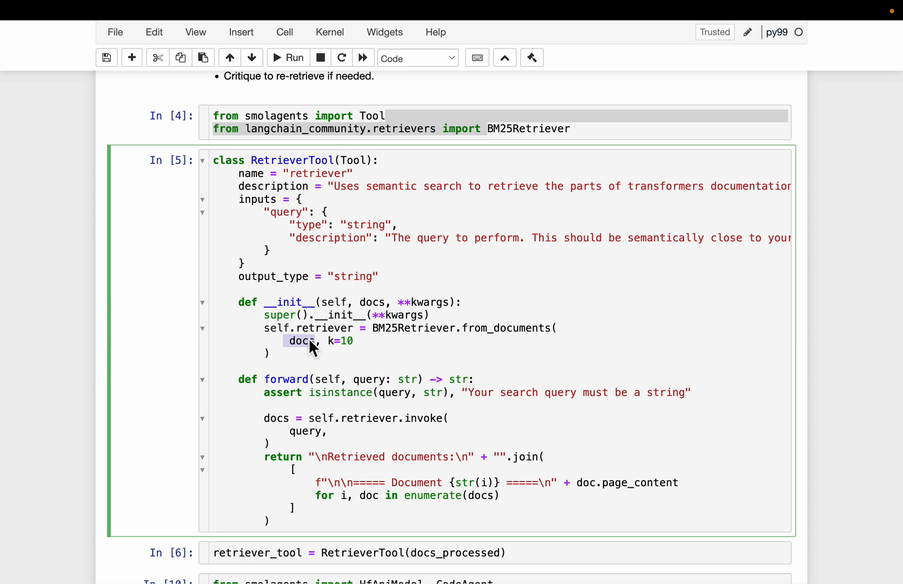
mouse_move(471, 351)
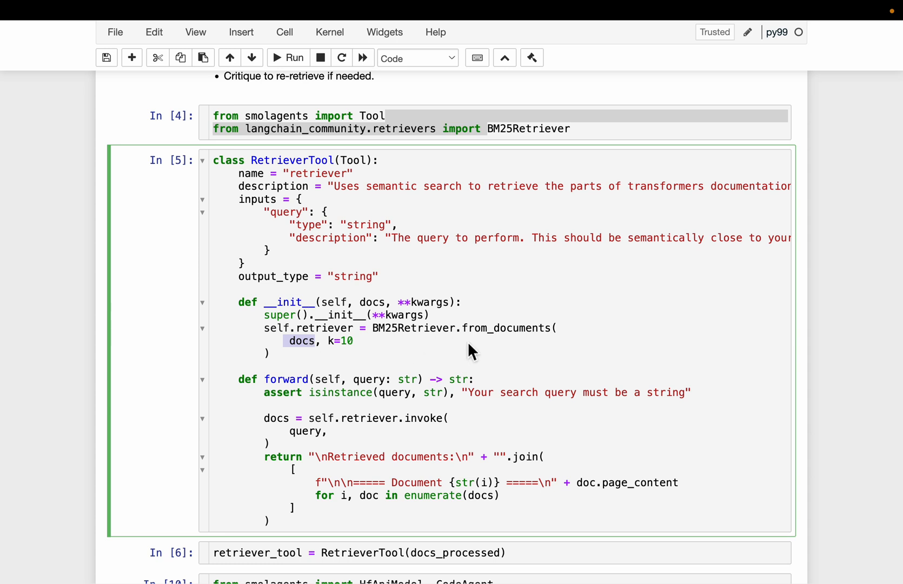
scroll("down", 3)
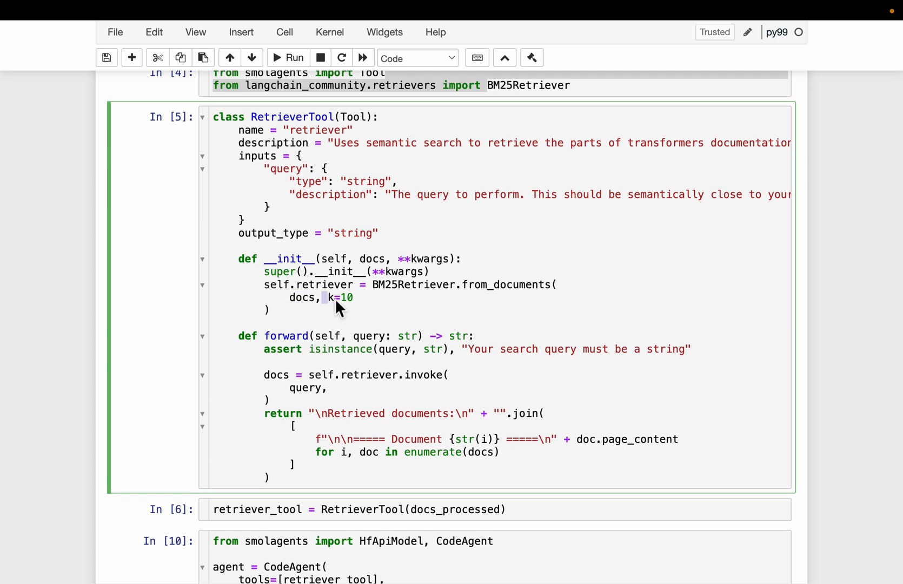
double_click(337, 298)
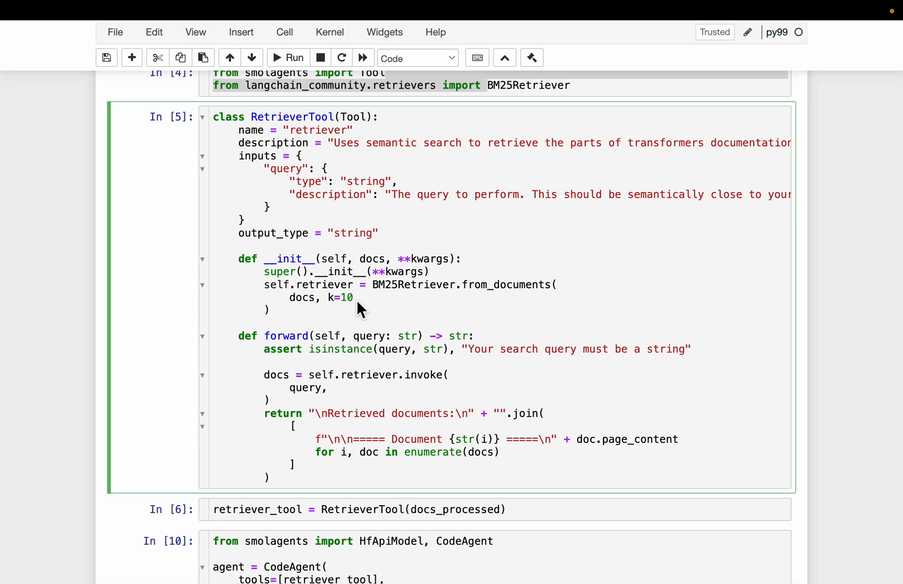
mouse_move(449, 299)
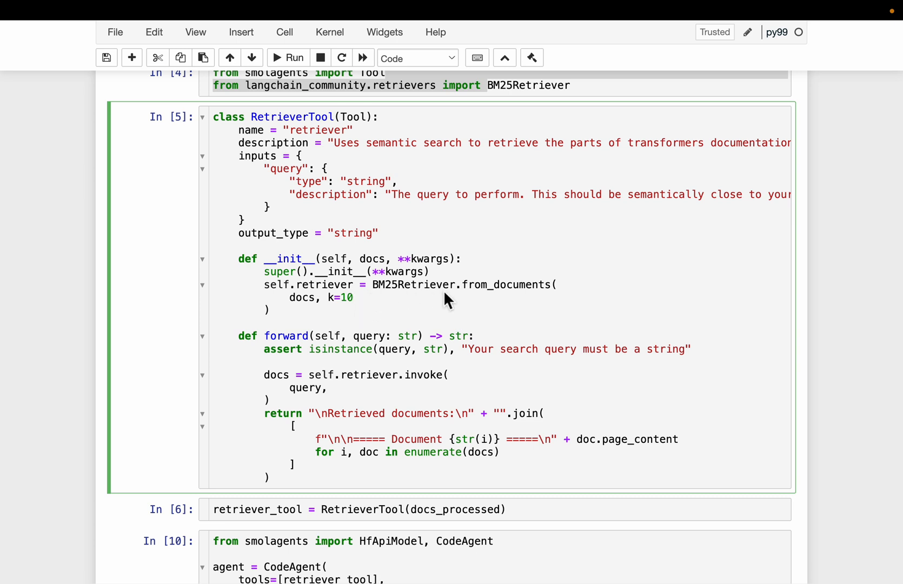
scroll("down", 3)
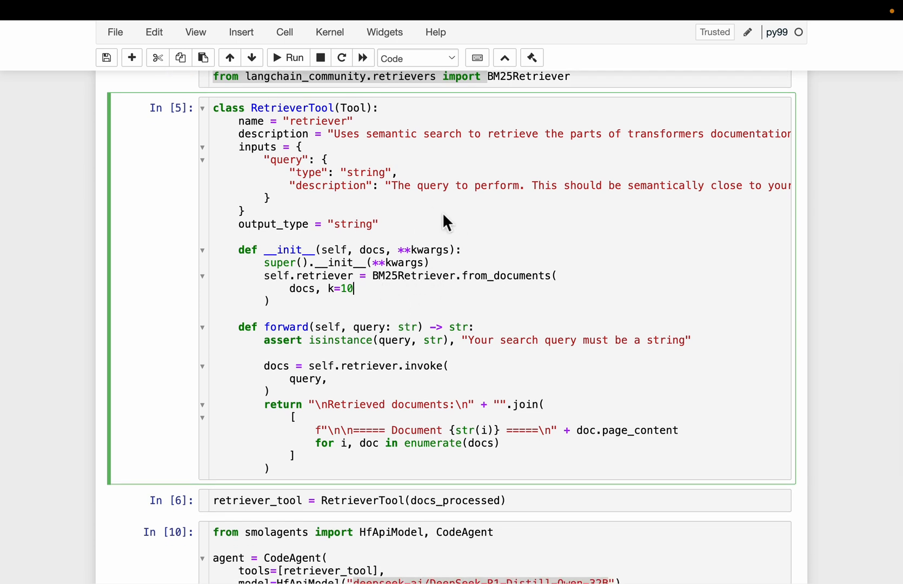
mouse_move(435, 228)
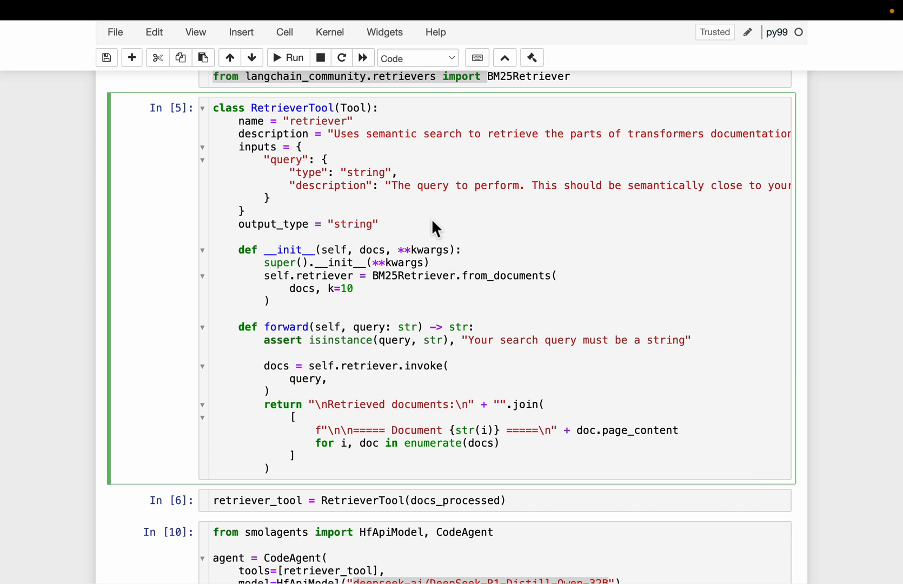
scroll("down", 3)
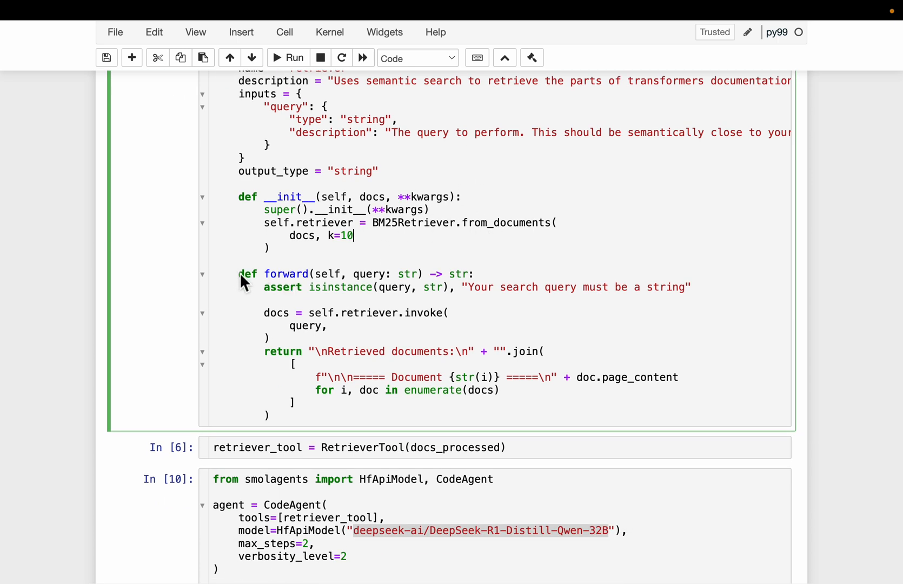
left_click_drag(238, 274, 271, 416)
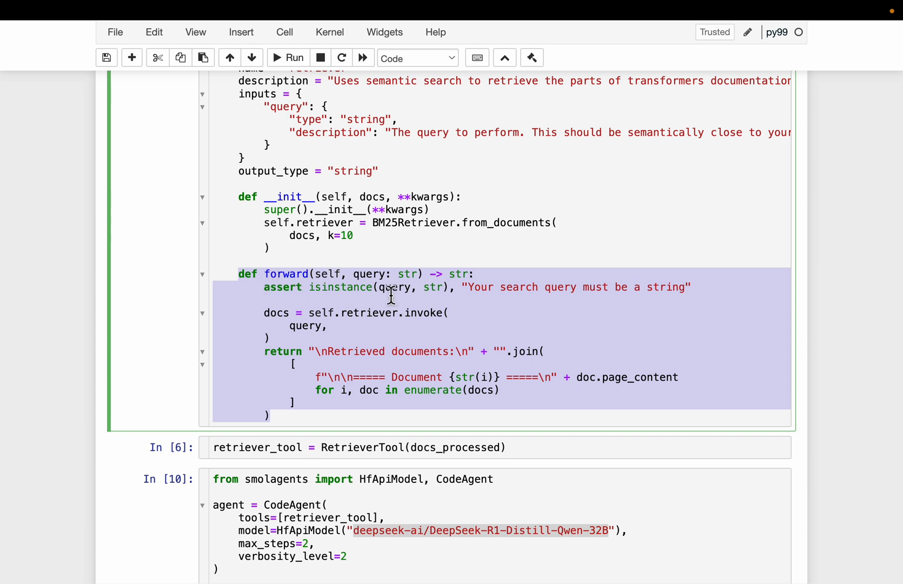
scroll("down", 3)
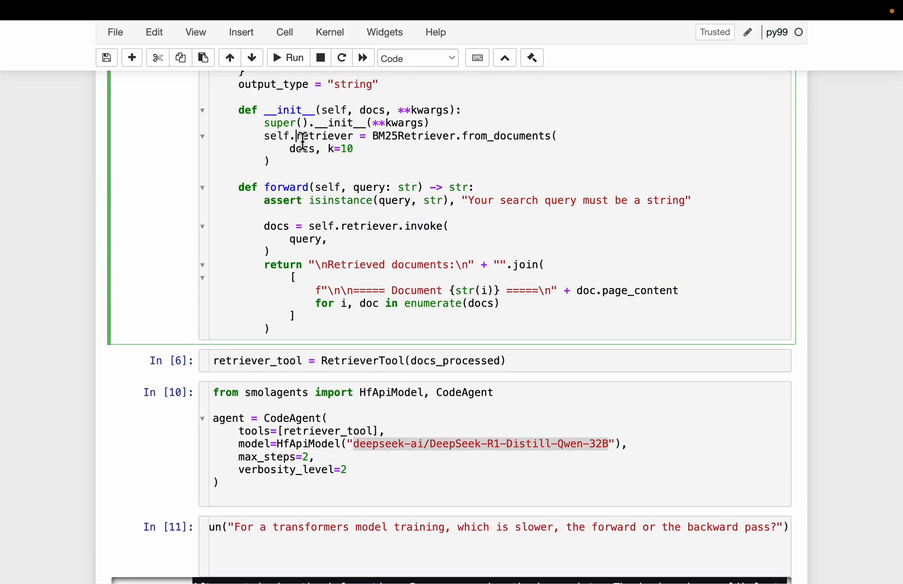
double_click(374, 226)
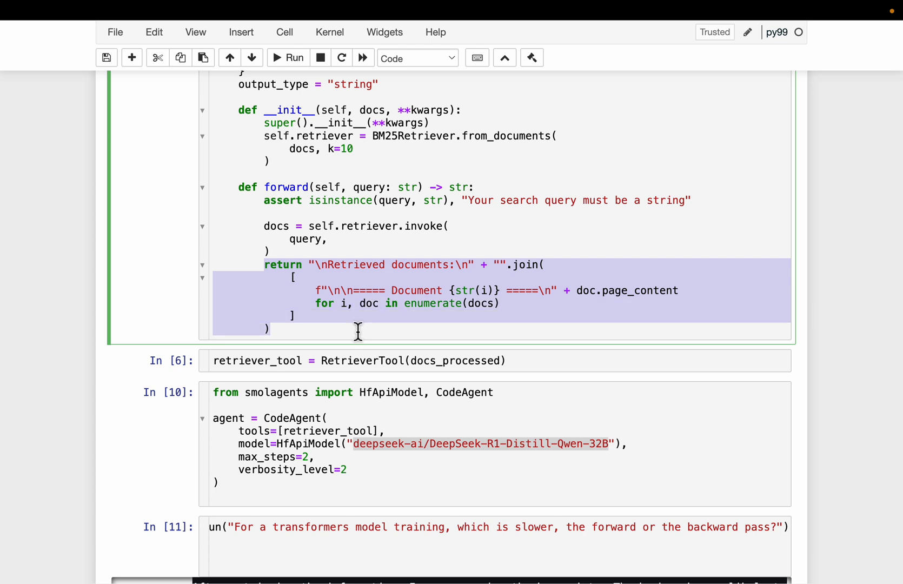
mouse_move(669, 304)
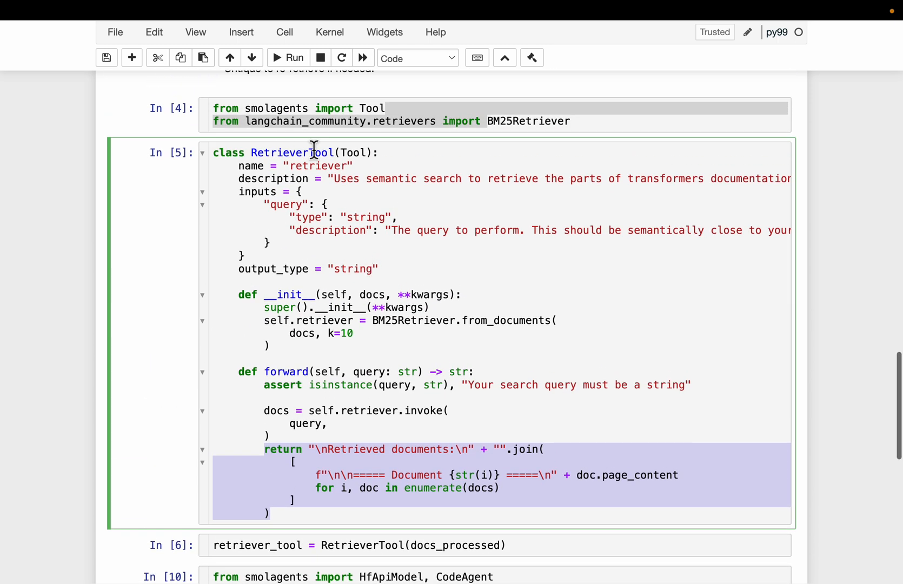
mouse_move(689, 257)
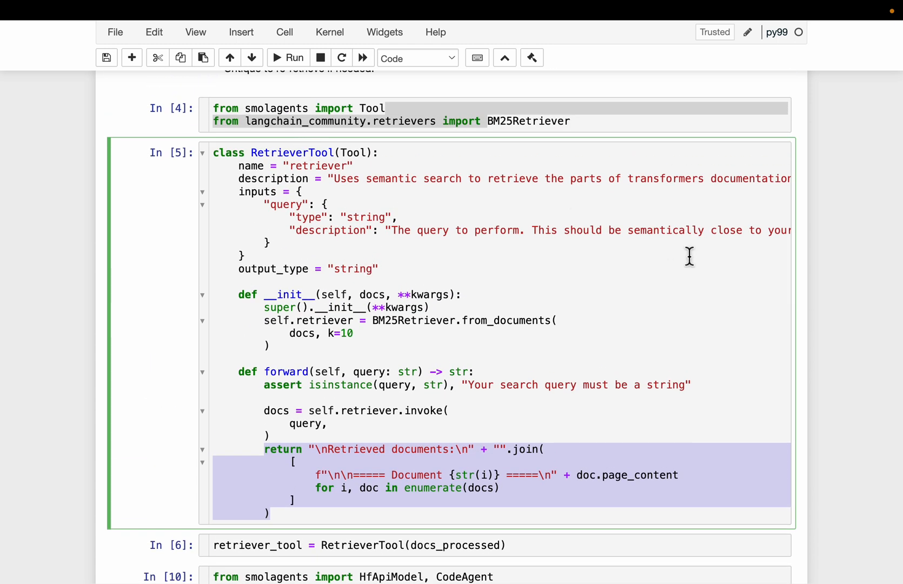
scroll("down", 3)
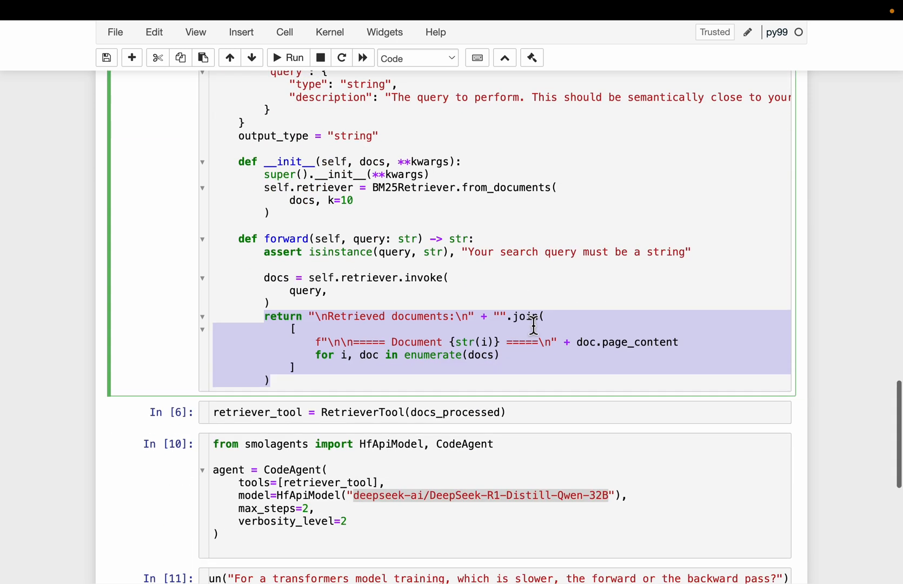
mouse_move(431, 267)
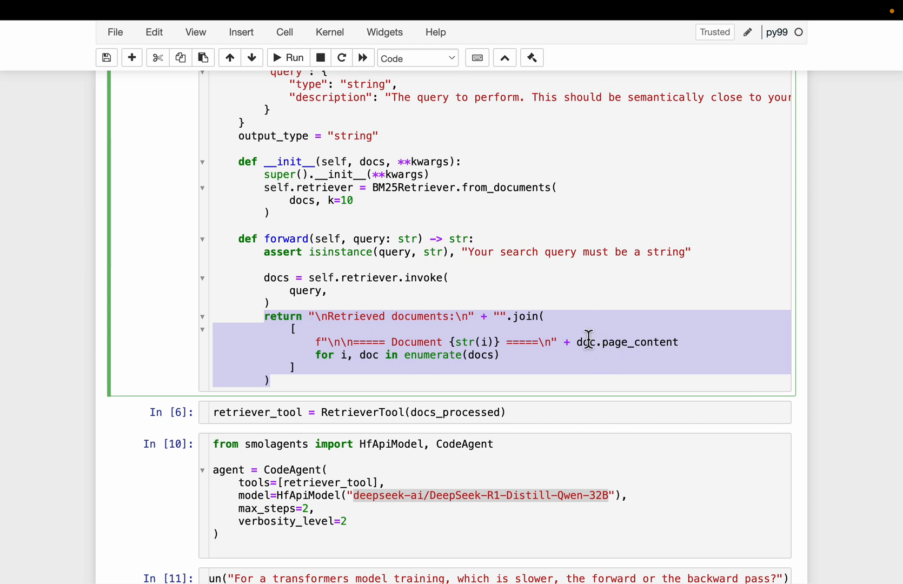
mouse_move(369, 331)
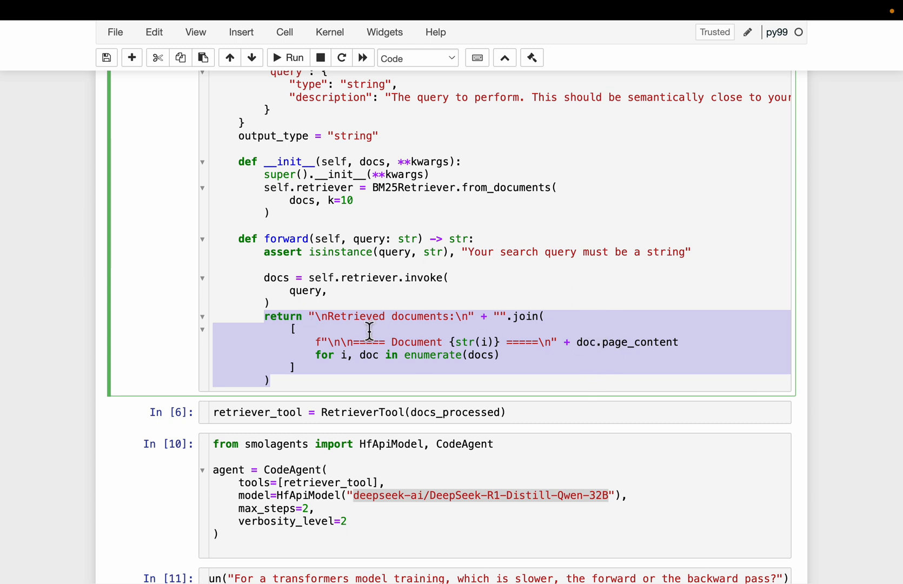
scroll("down", 3)
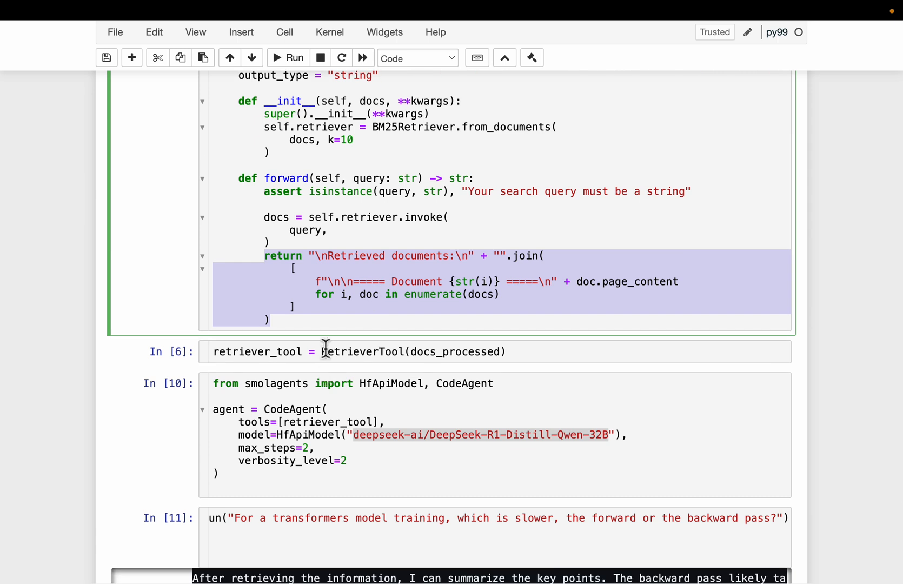
double_click(362, 352)
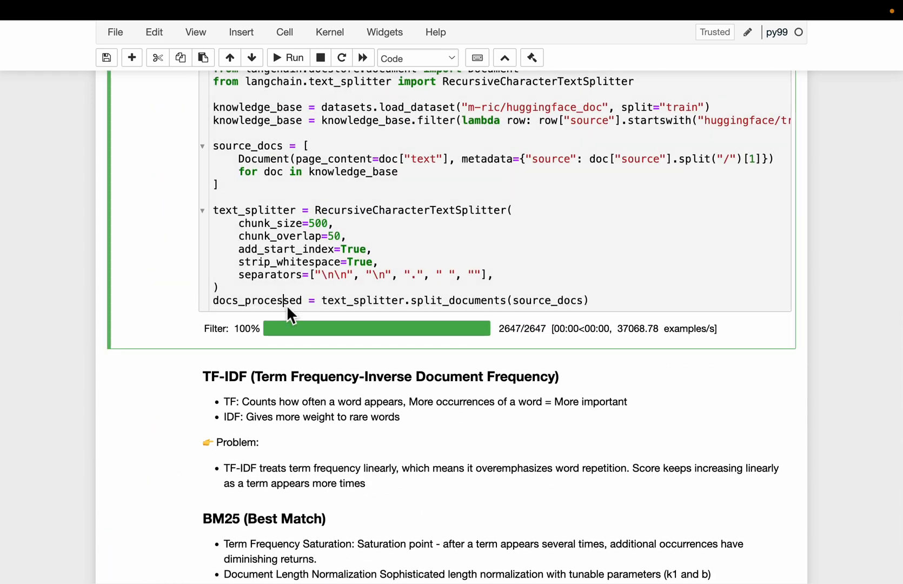
scroll("down", 3)
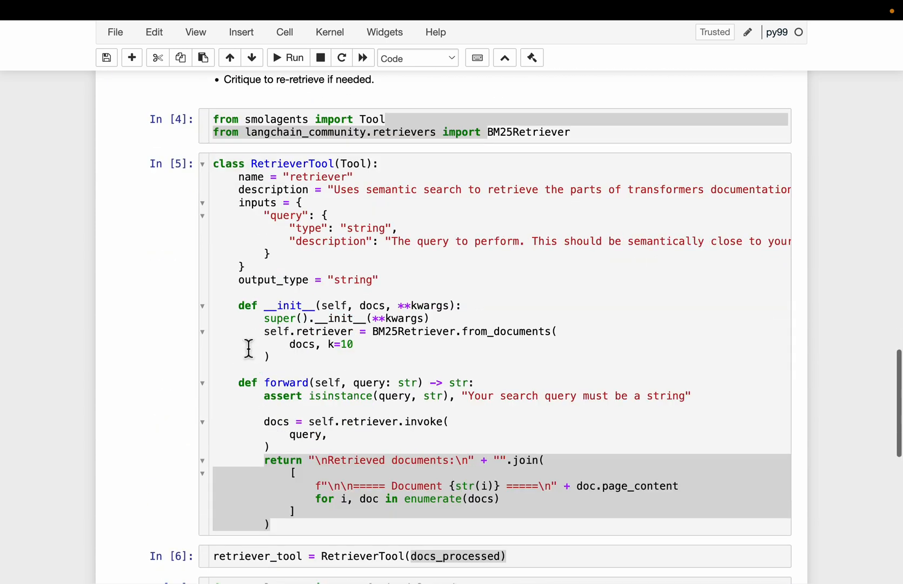
scroll("down", 3)
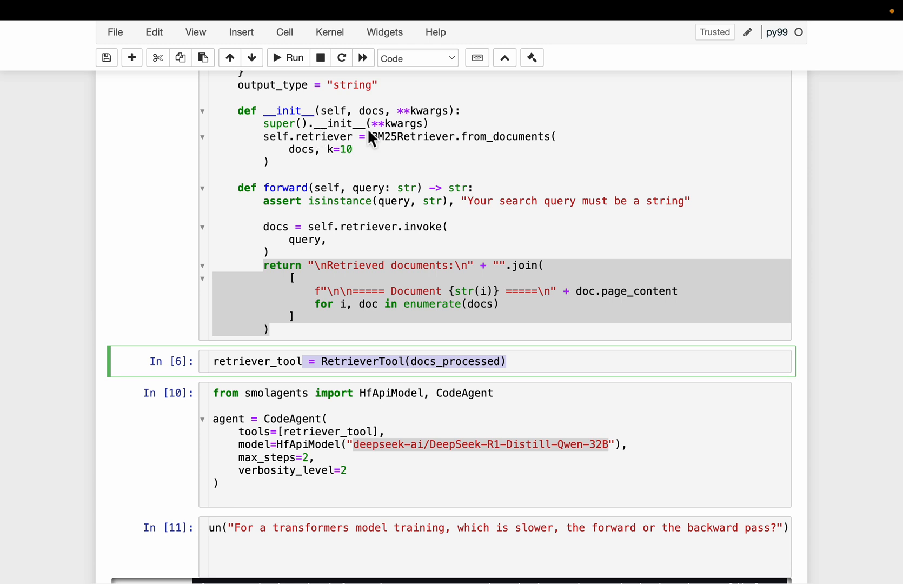
scroll("down", 3)
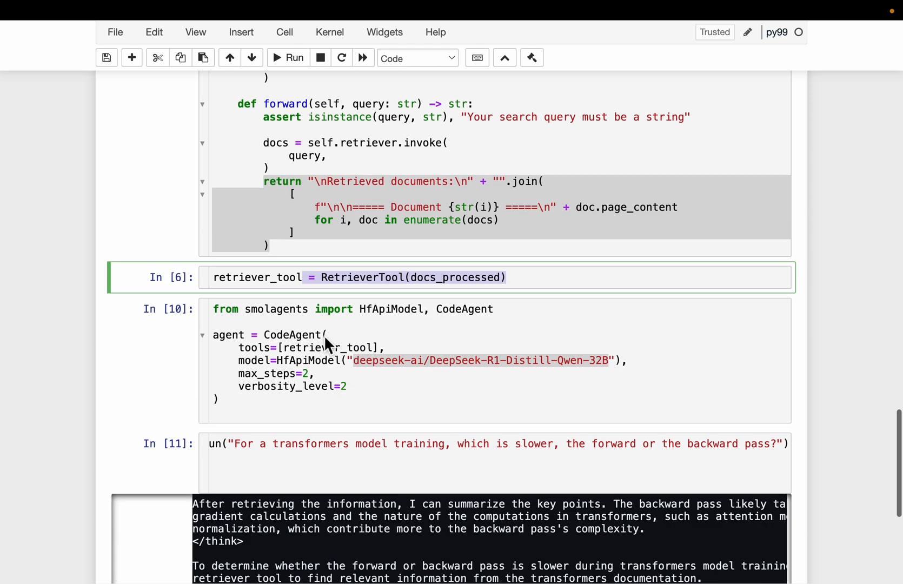
scroll("down", 3)
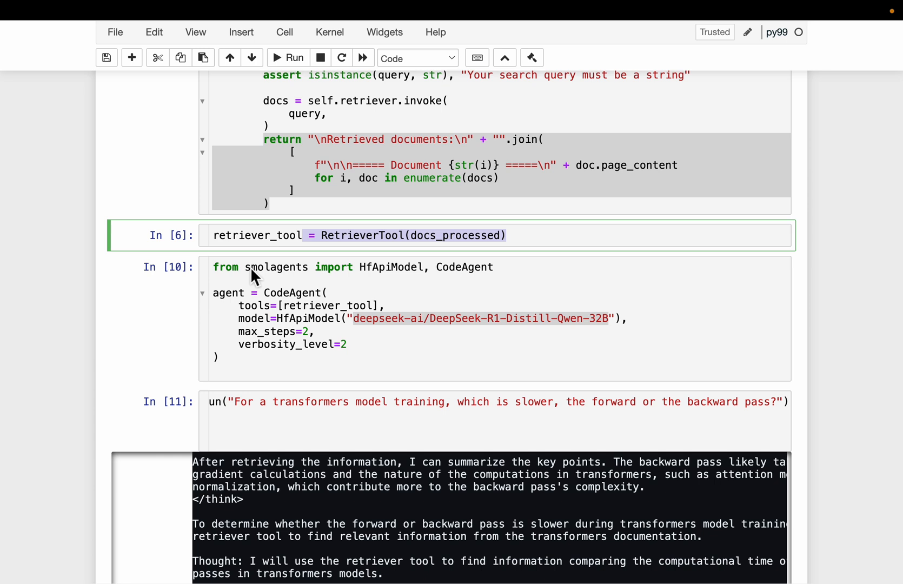
mouse_move(368, 277)
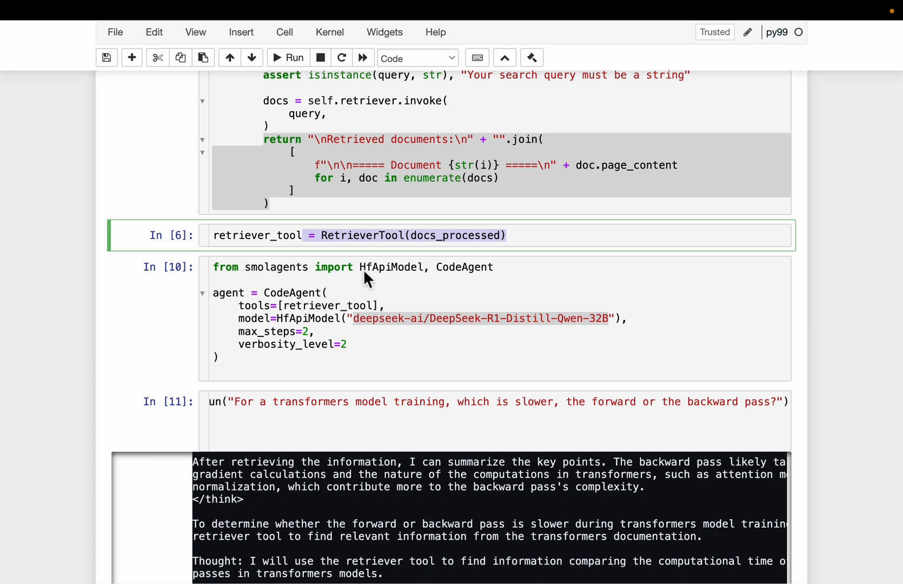
left_click(362, 273)
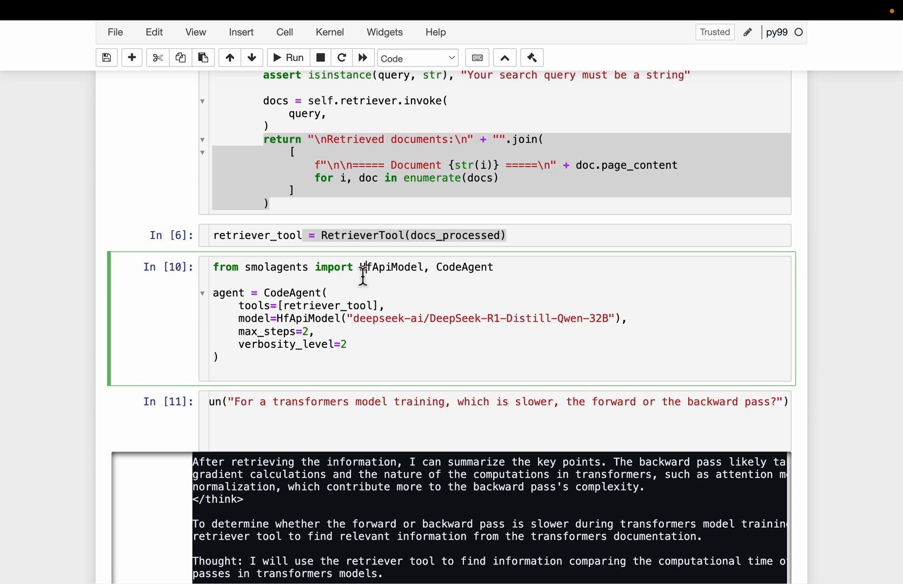
double_click(392, 266)
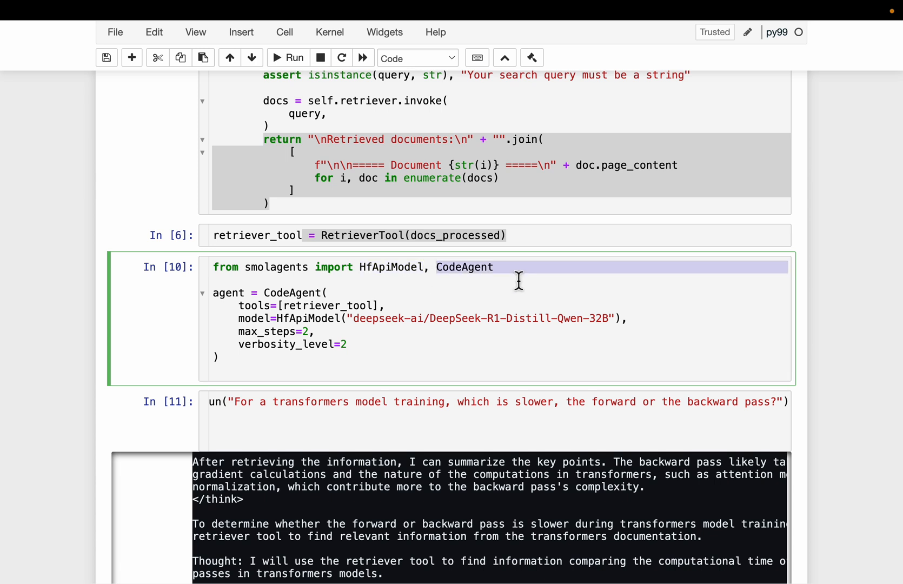
mouse_move(501, 300)
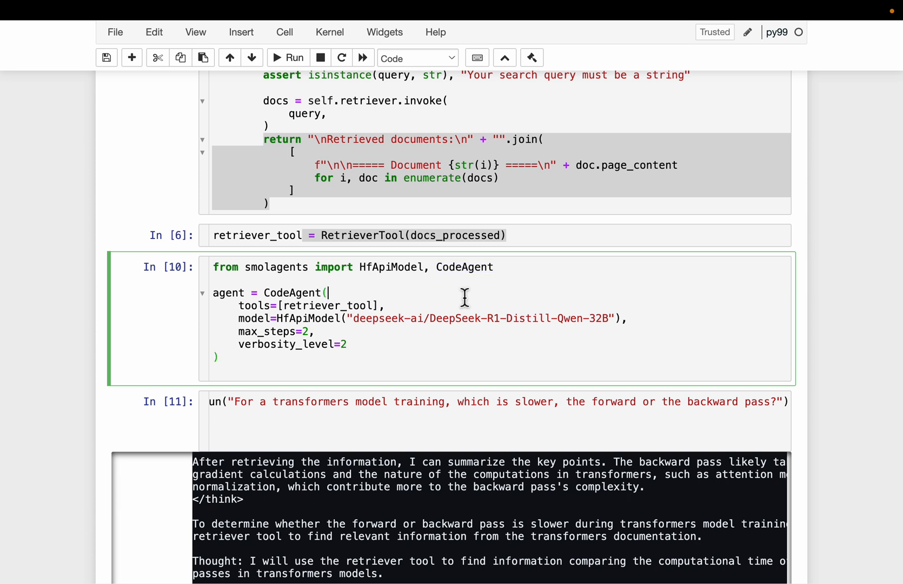
double_click(463, 267)
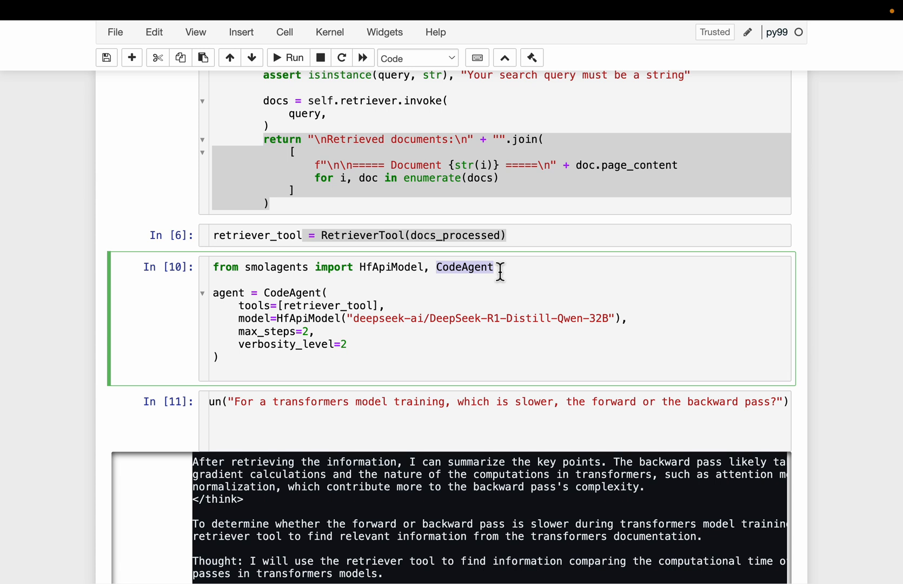
mouse_move(294, 279)
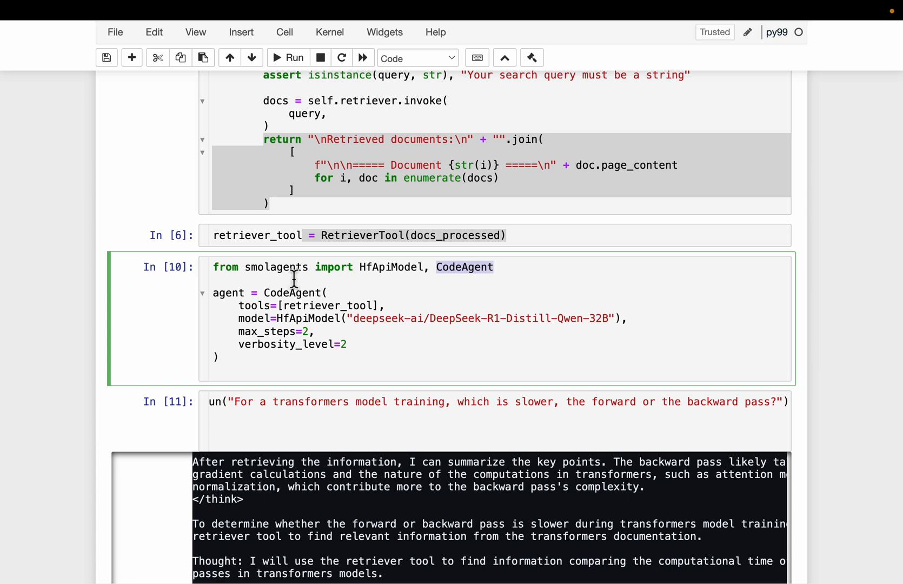
double_click(276, 267)
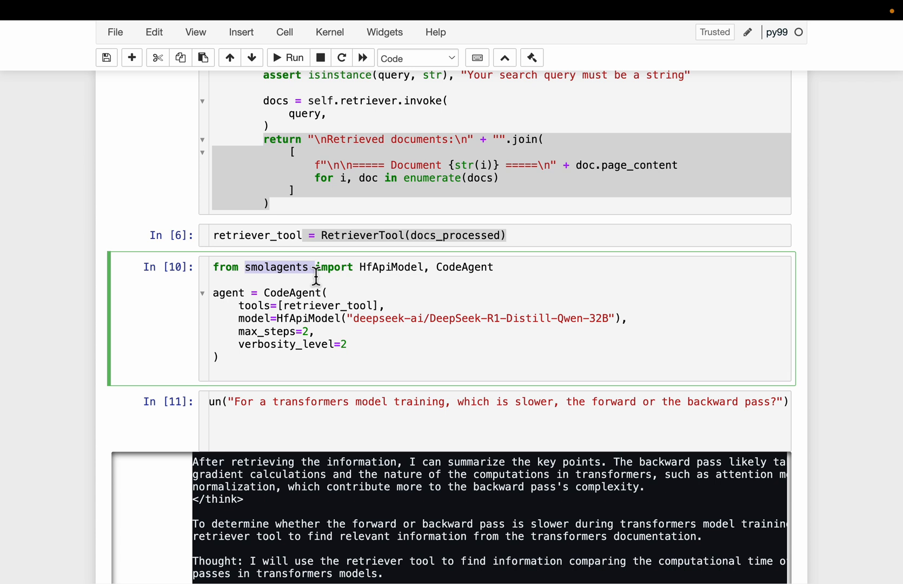
mouse_move(437, 272)
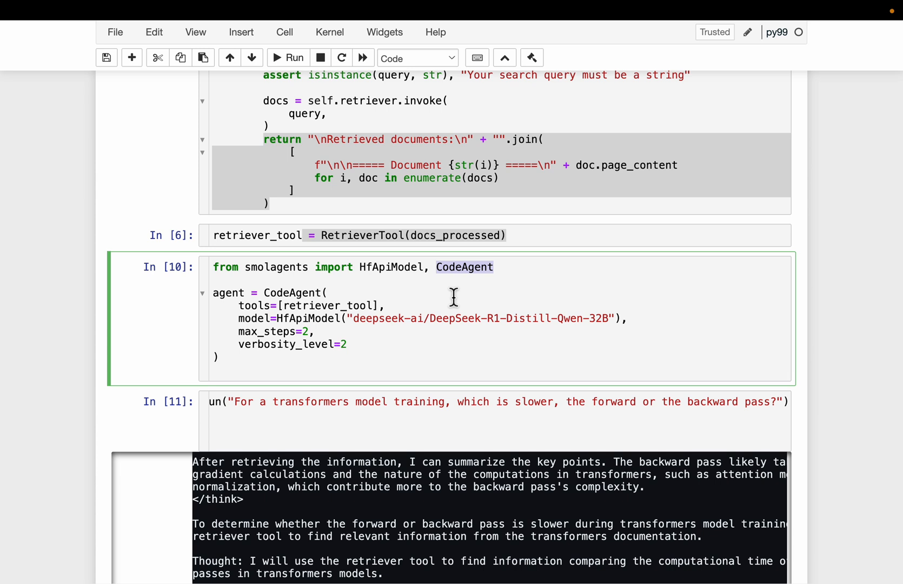
scroll("down", 3)
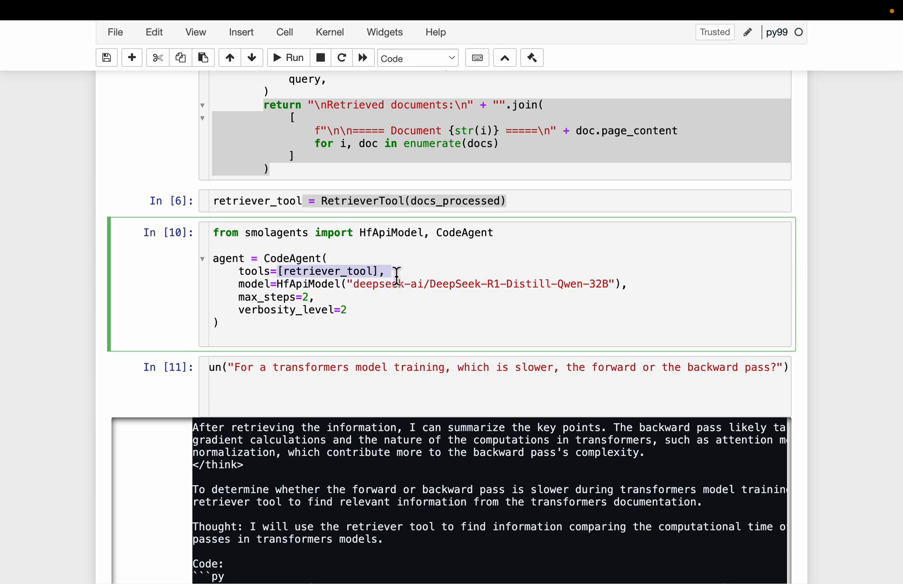
scroll("down", 3)
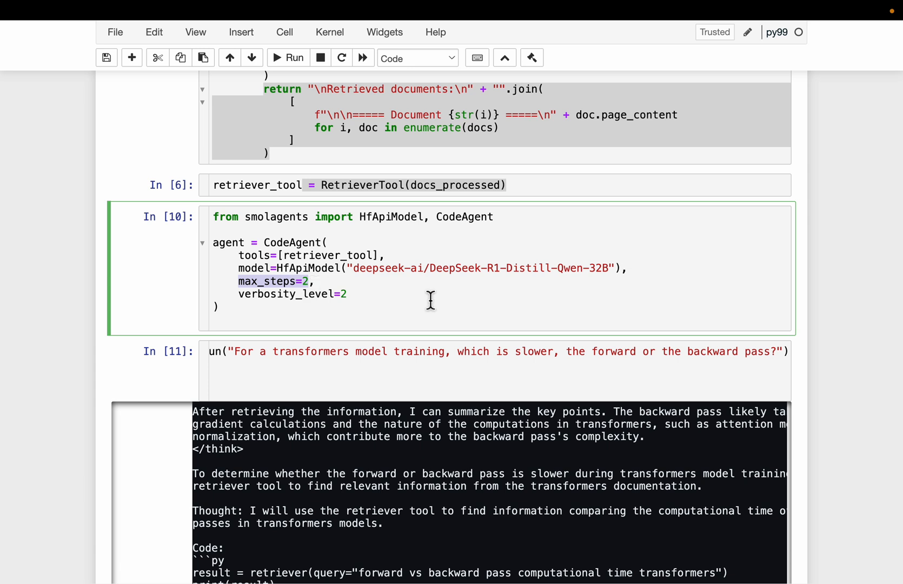
mouse_move(377, 294)
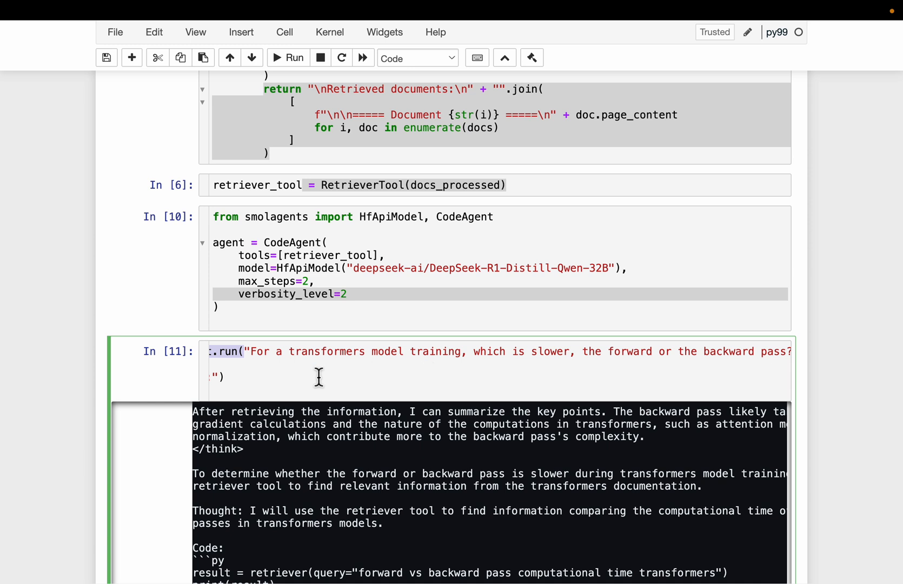
mouse_move(460, 372)
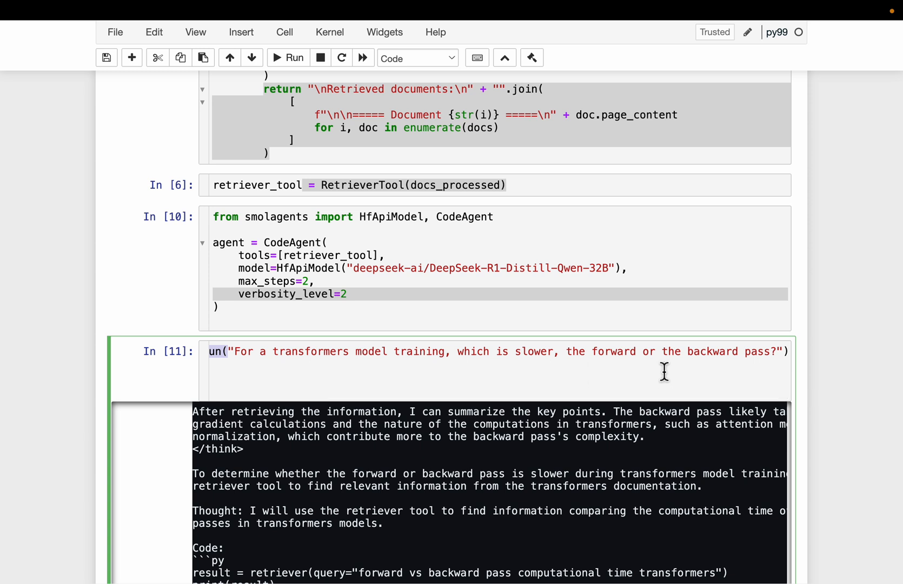
mouse_move(535, 395)
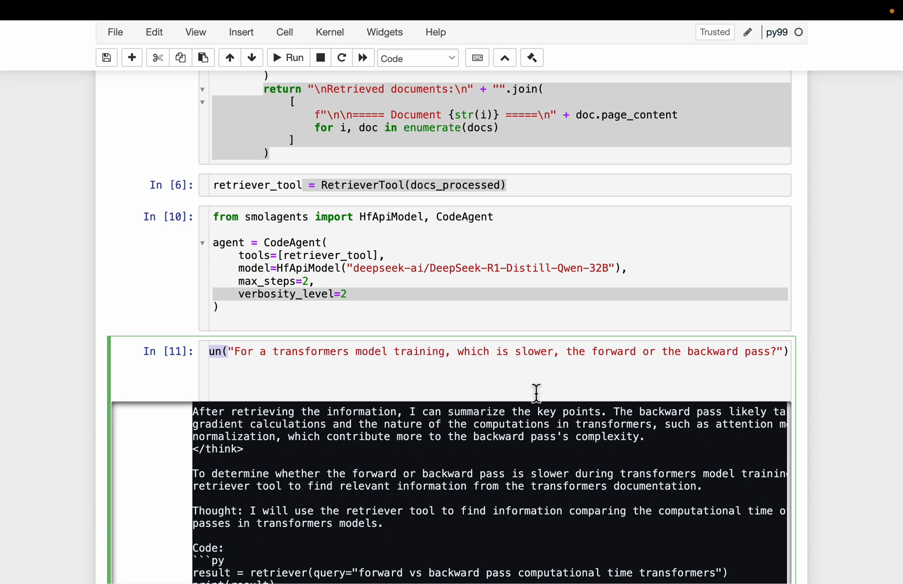
mouse_move(496, 382)
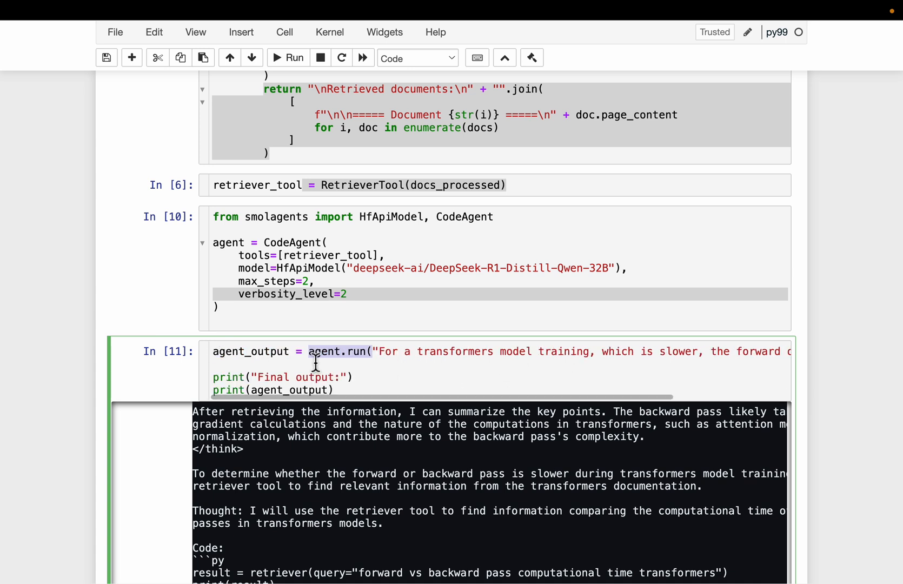
scroll("down", 3)
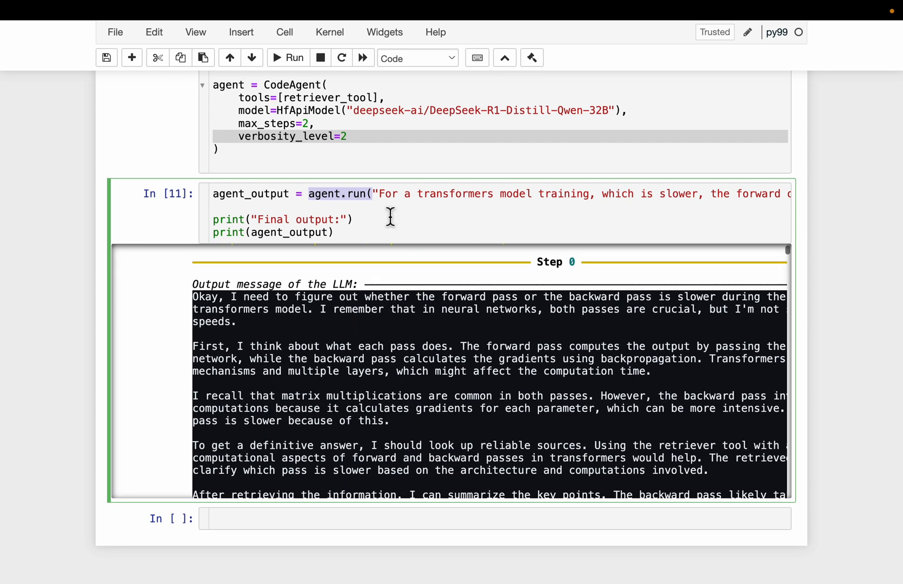
scroll("down", 3)
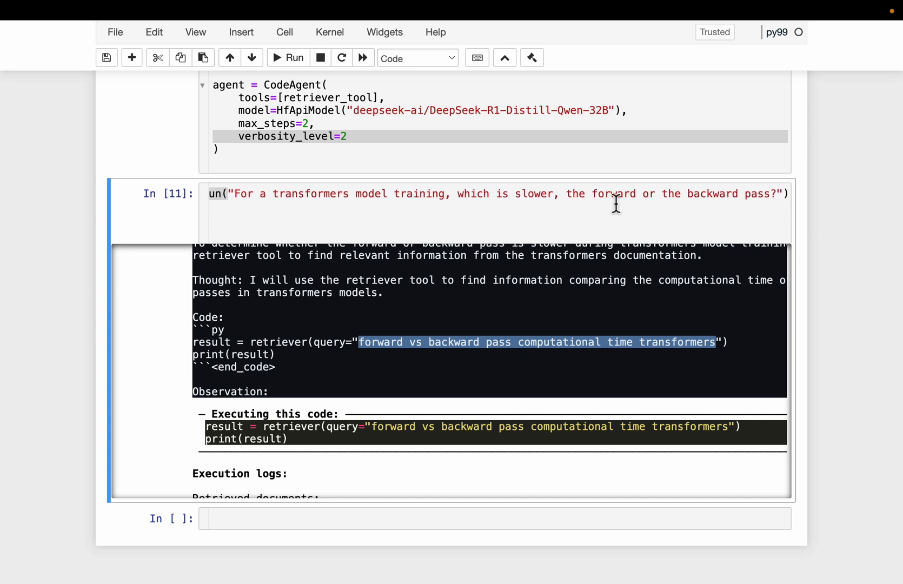
mouse_move(383, 361)
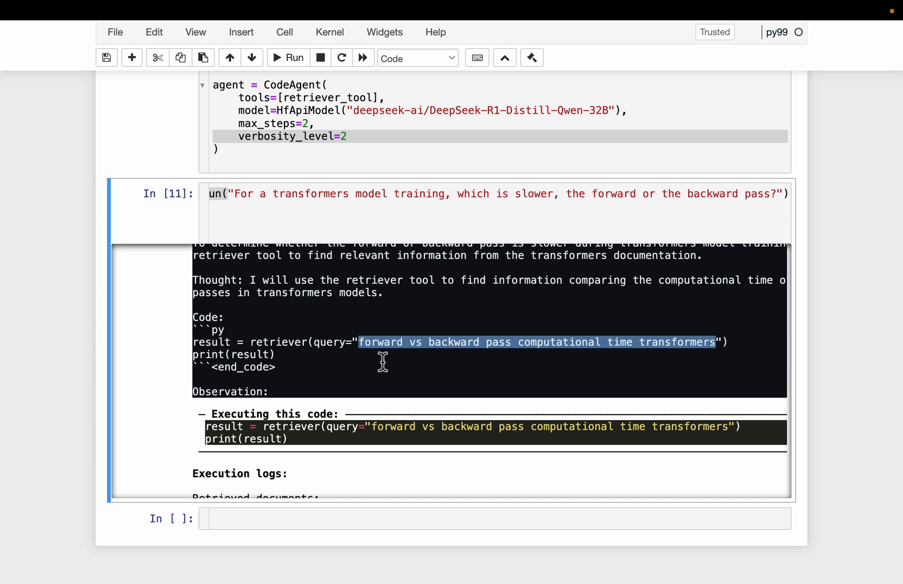
mouse_move(592, 361)
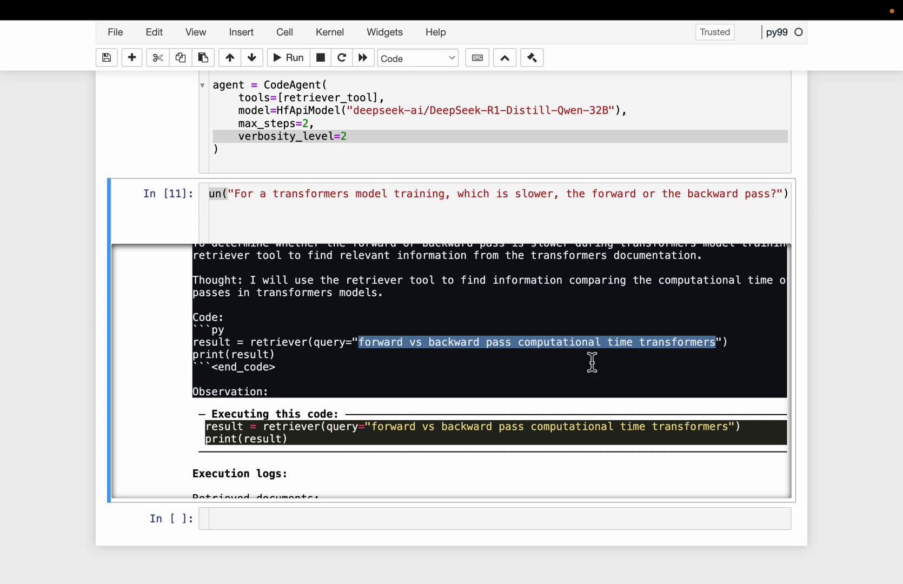
mouse_move(552, 374)
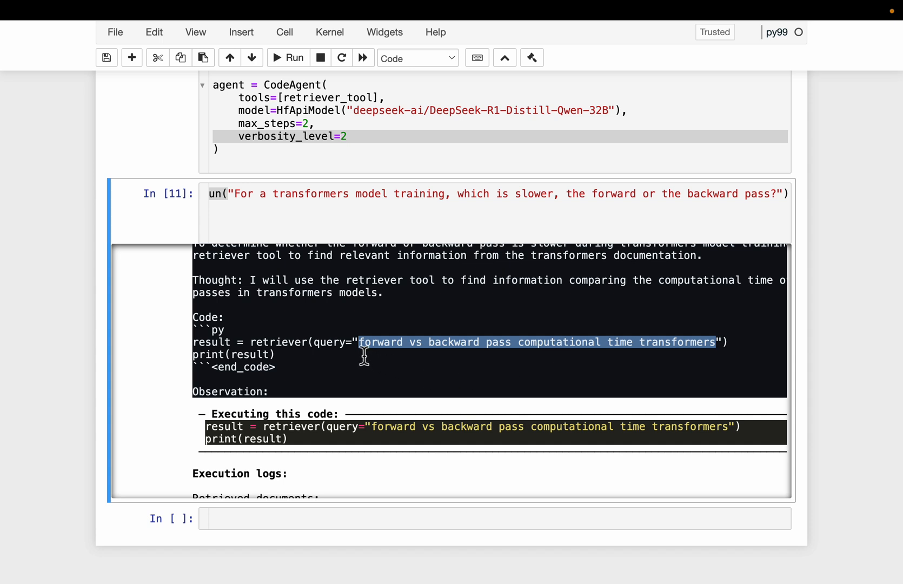
mouse_move(502, 356)
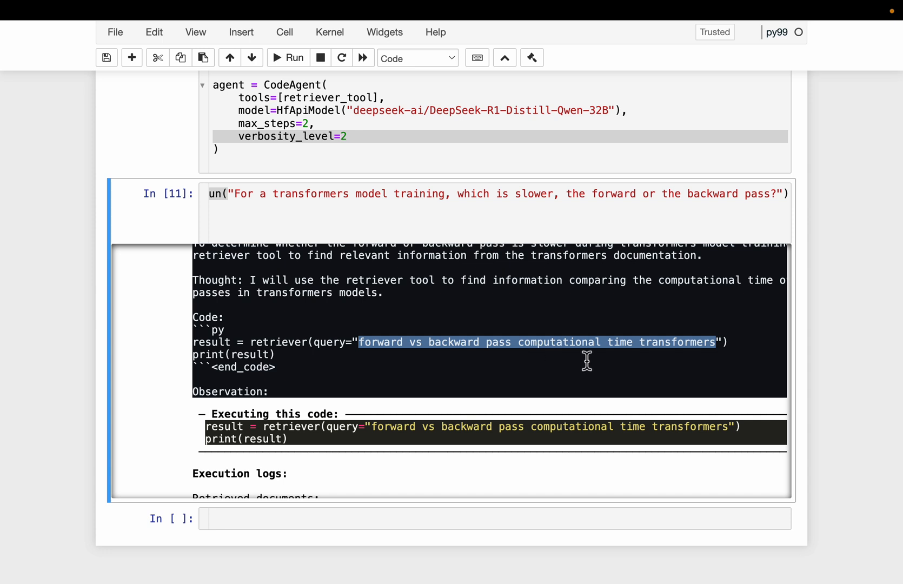
mouse_move(703, 370)
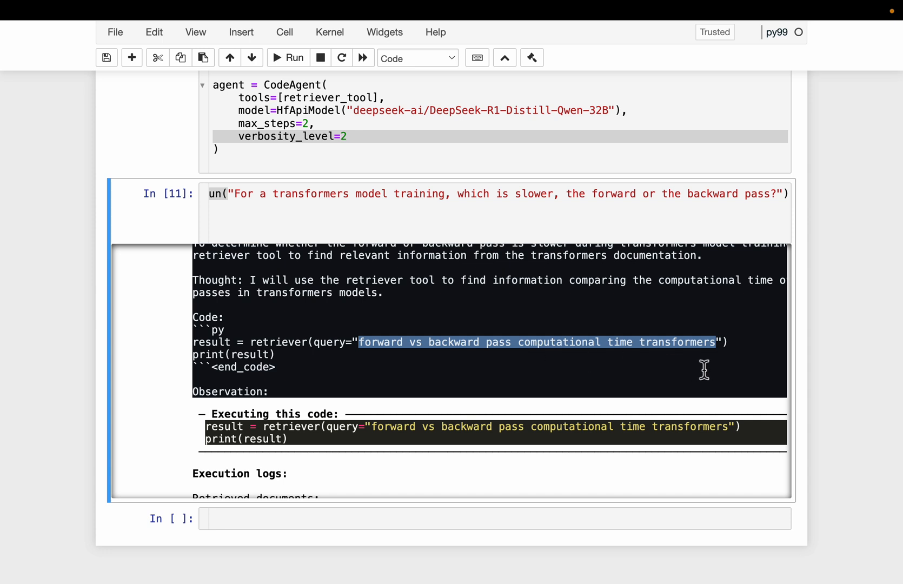
mouse_move(583, 321)
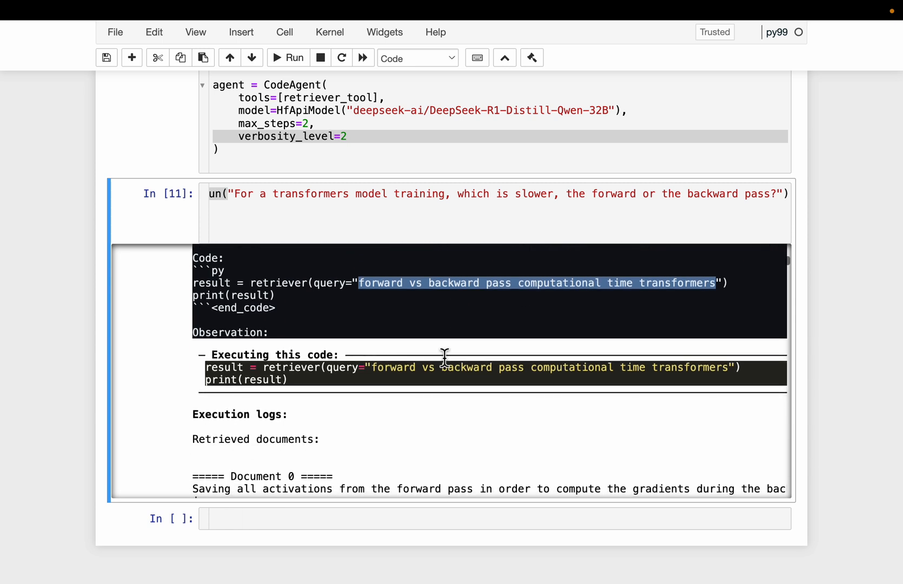
mouse_move(210, 371)
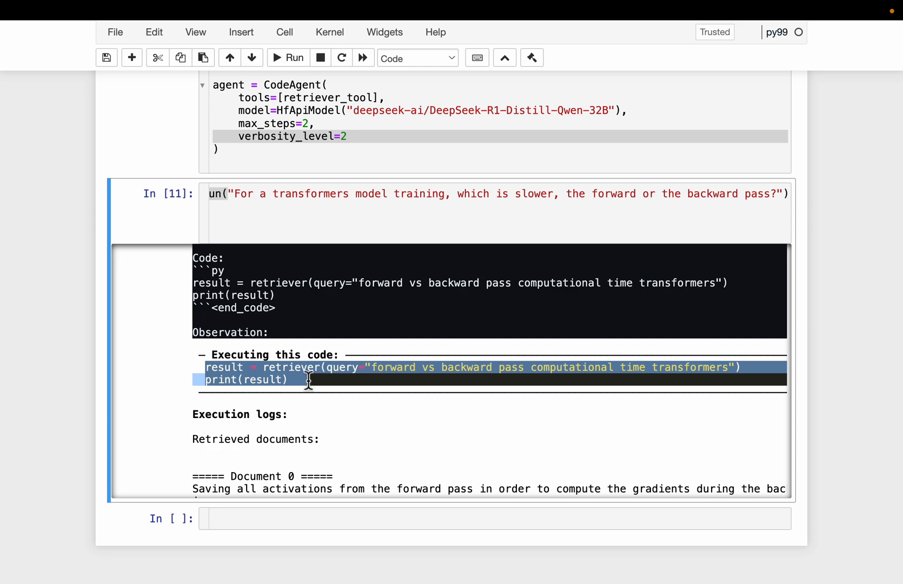
mouse_move(489, 382)
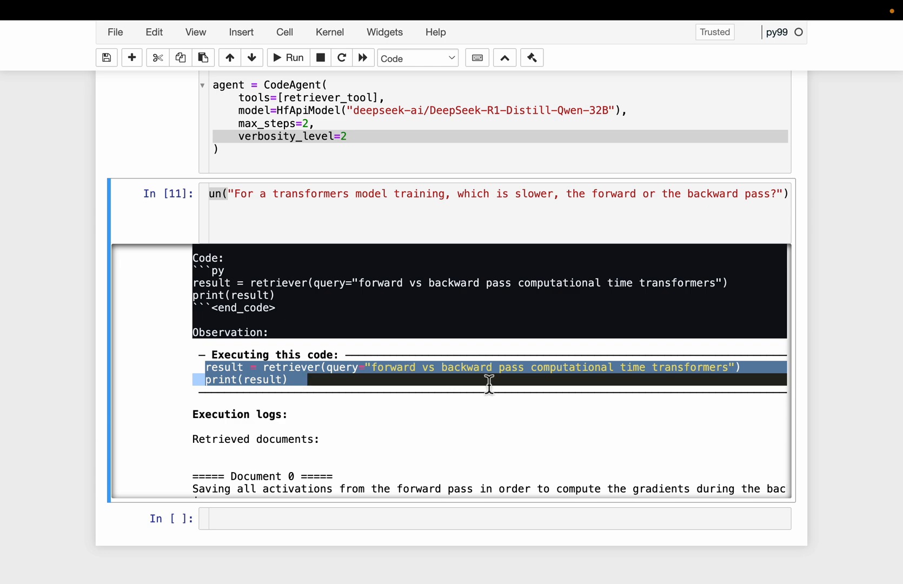
scroll("down", 3)
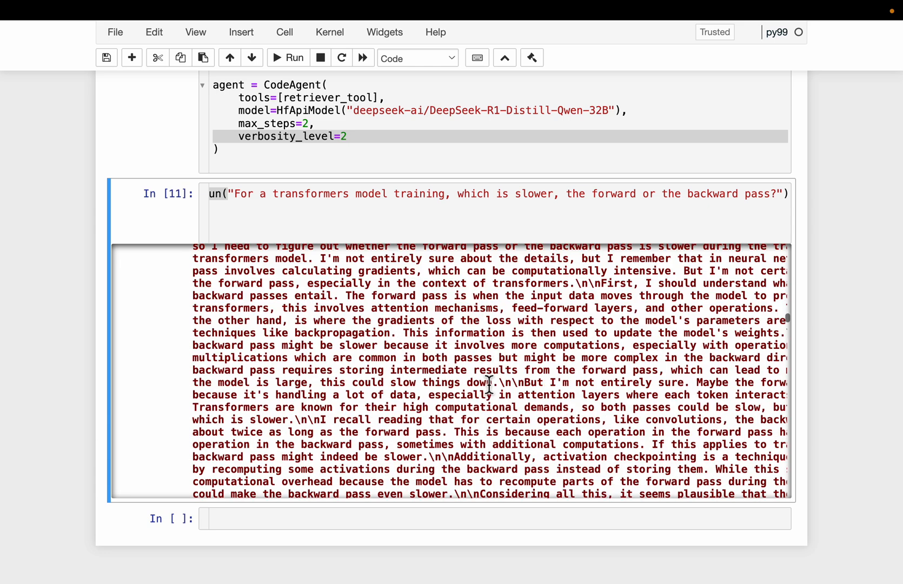
scroll("down", 3)
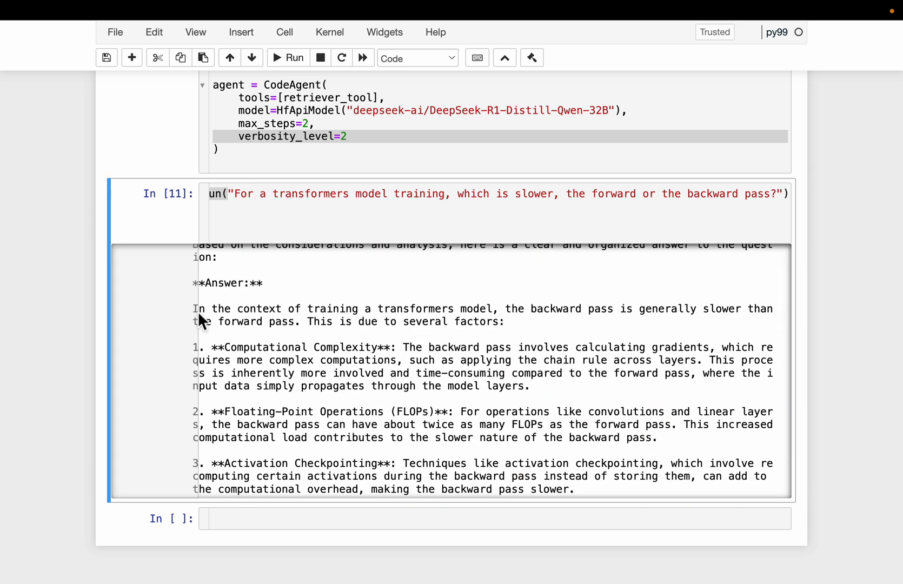
scroll("down", 3)
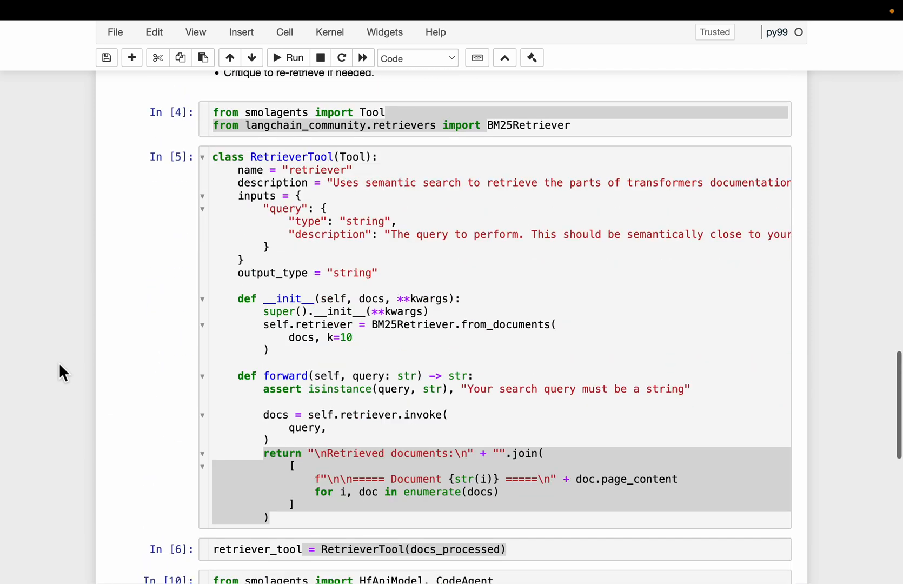
mouse_move(95, 291)
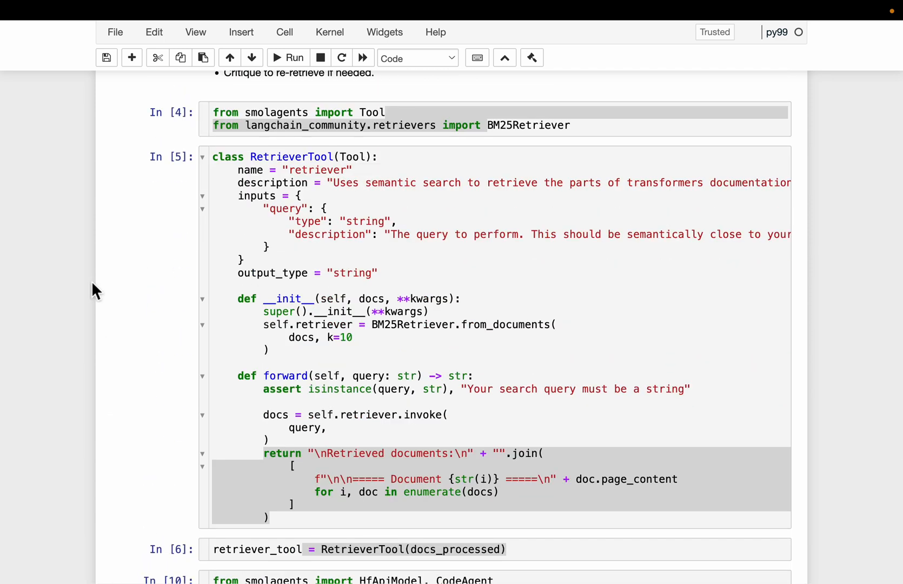